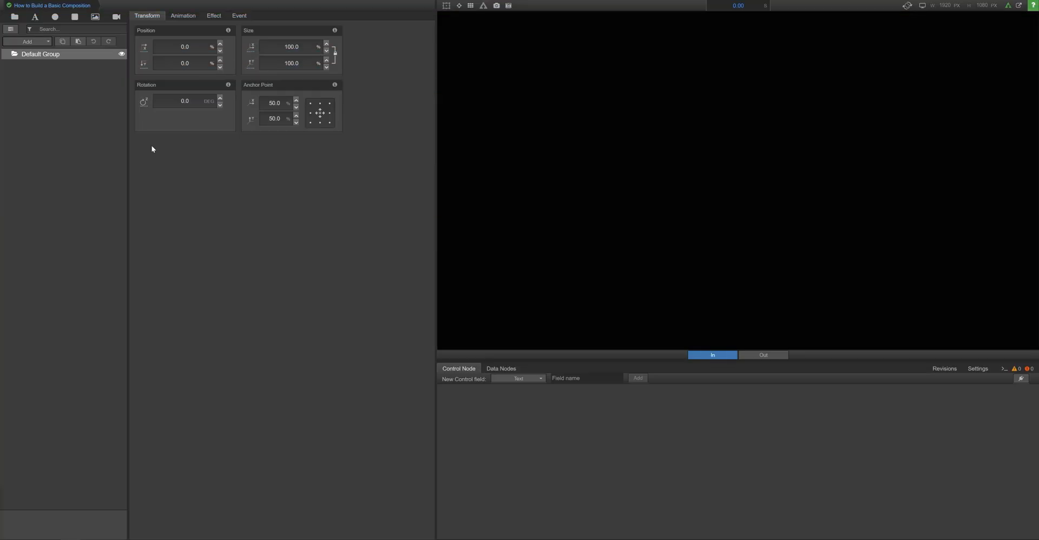
Step: Preview the finished composition, then add a sub-composition renamed 'Lower 3rd w/Image'
click(762, 354)
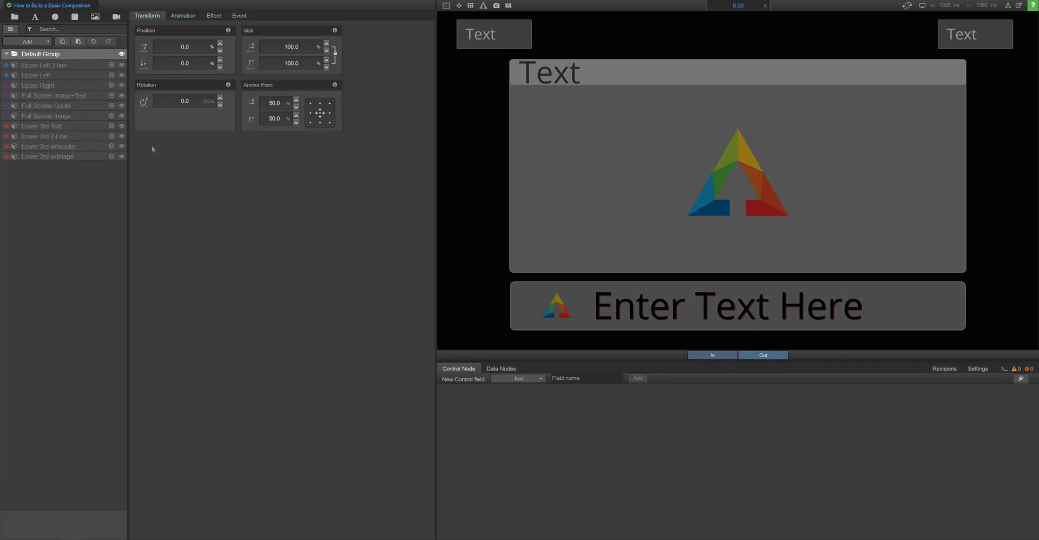
click(762, 355)
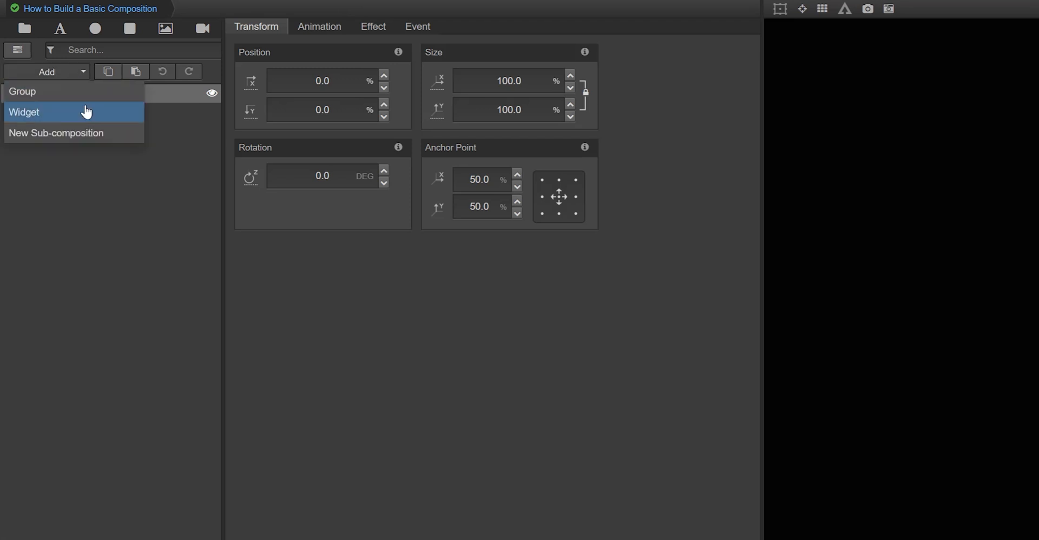
click(56, 133)
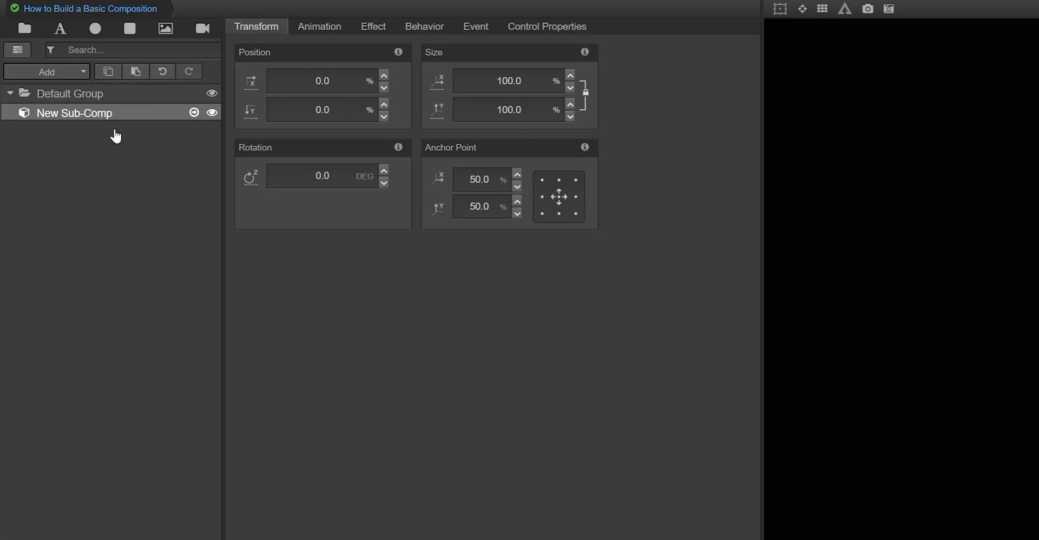
text(Lower 3rd w/Image)
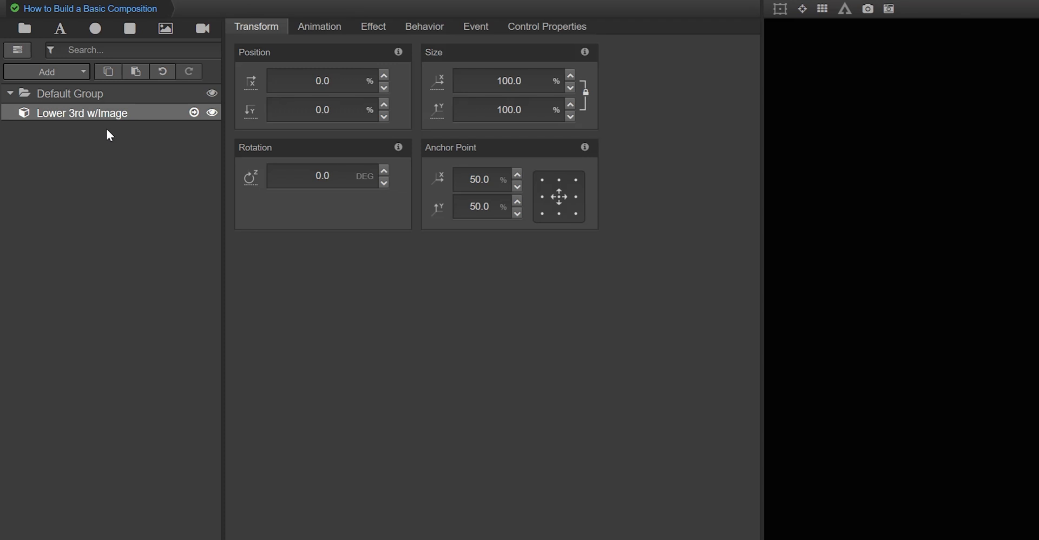
click(18, 50)
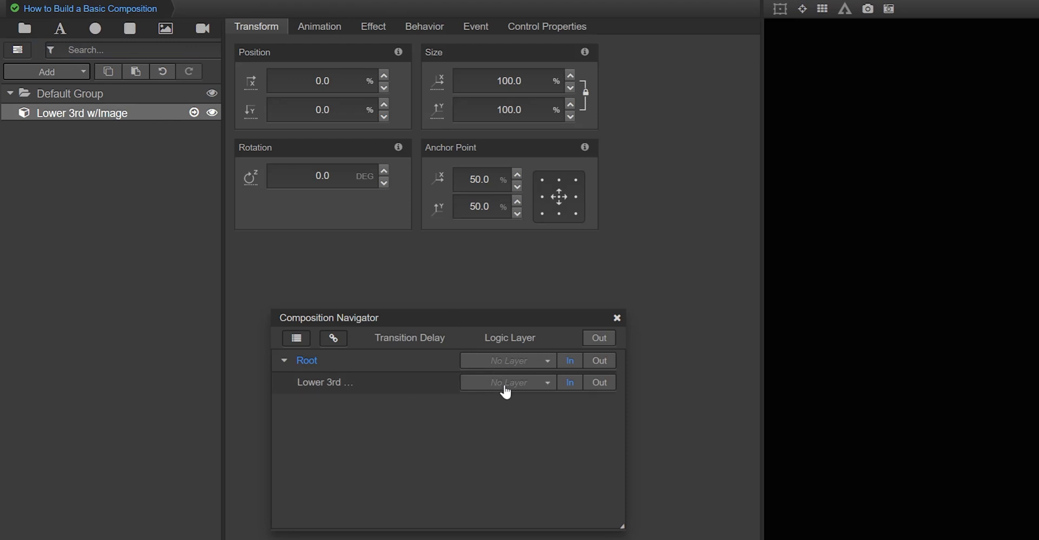
Step: Set the Lower 3rd w/Image logic layer to L3 and close the navigator
click(507, 383)
text(L3)
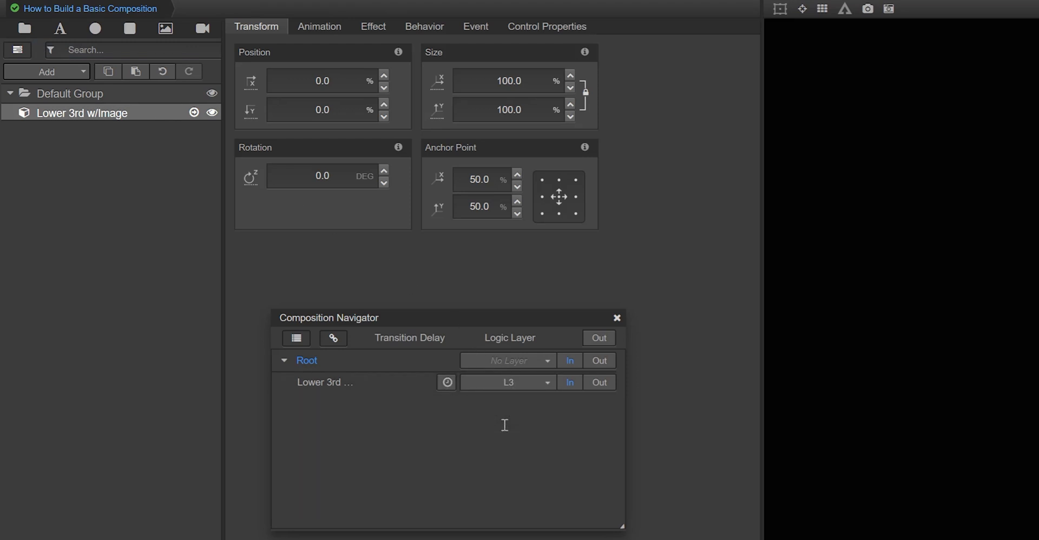
click(616, 318)
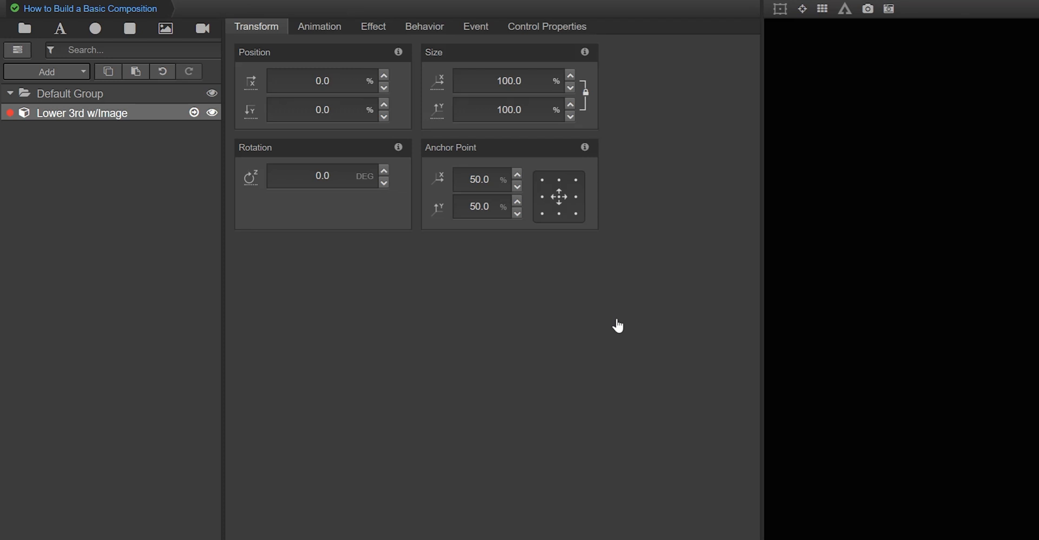
mouse_move(483, 241)
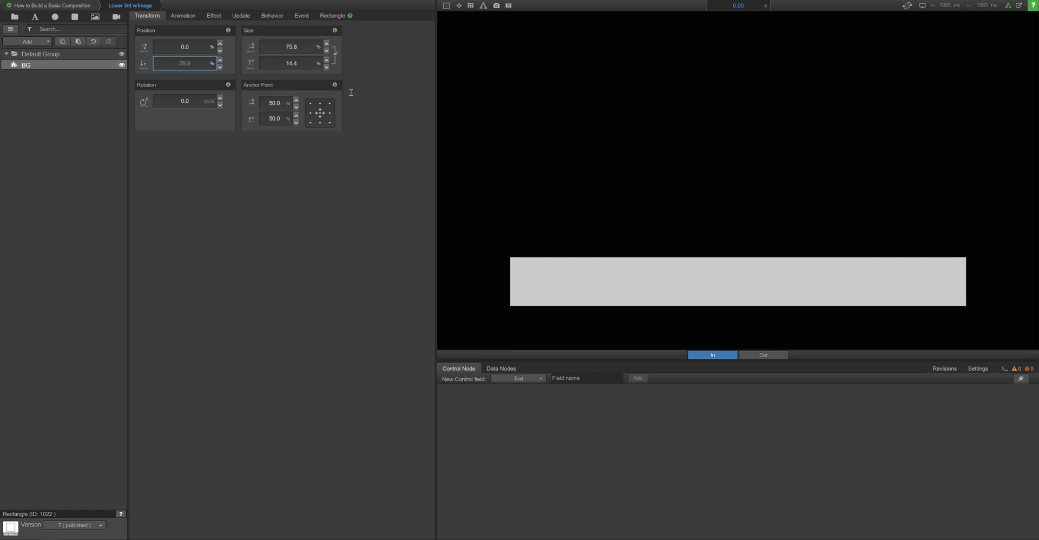
Step: Give the BG rectangle a grey fill, 1 px white stroke and Outside bevel style
click(332, 16)
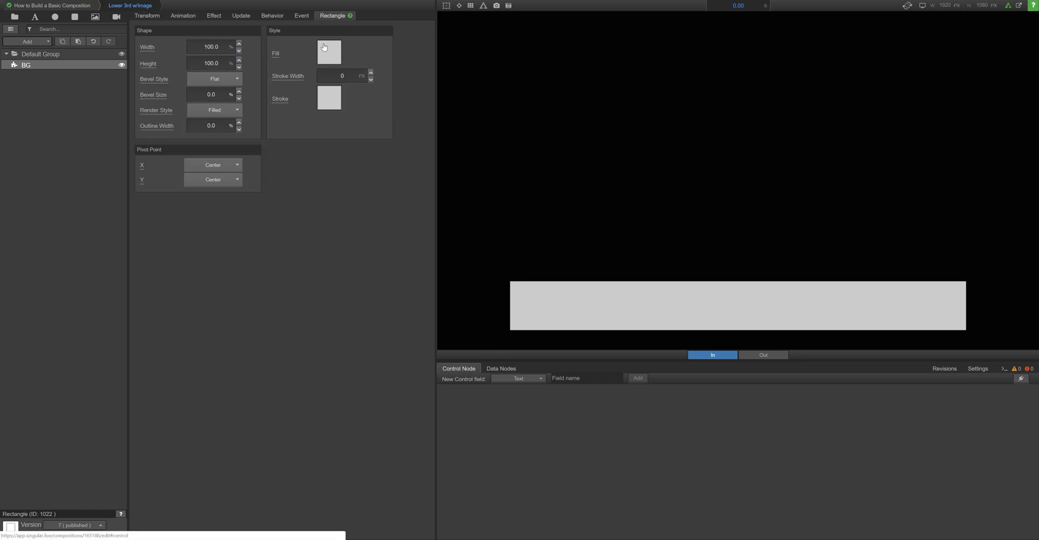
click(328, 53)
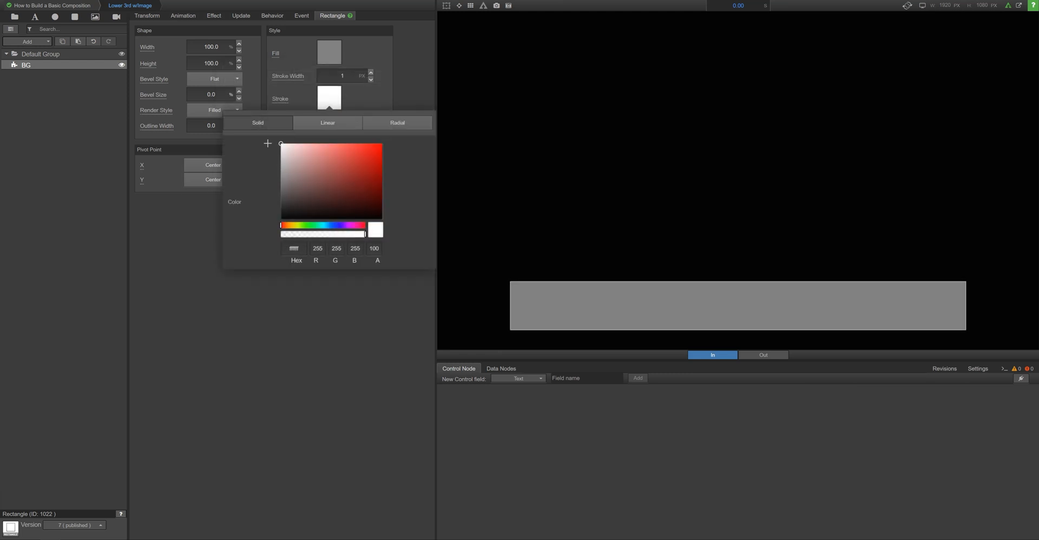
click(215, 79)
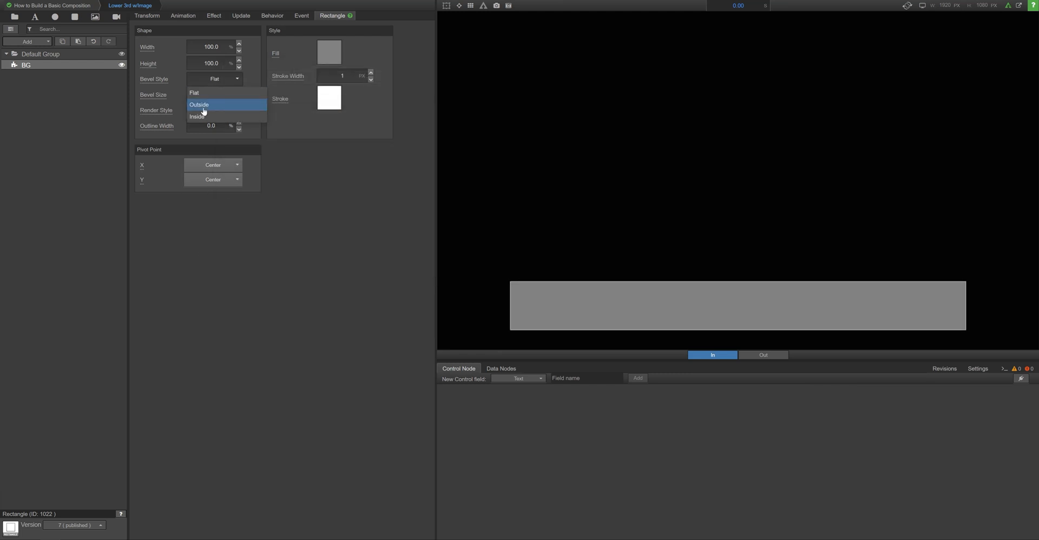
click(199, 105)
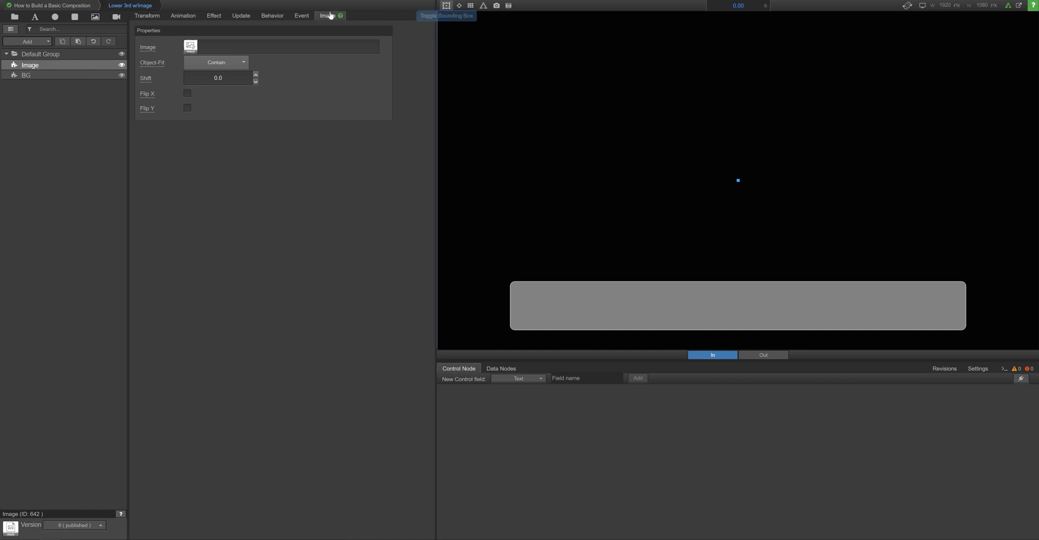
Step: Place the image at -30.1/36.6 with size 13.6 and load the triangle logo
click(147, 15)
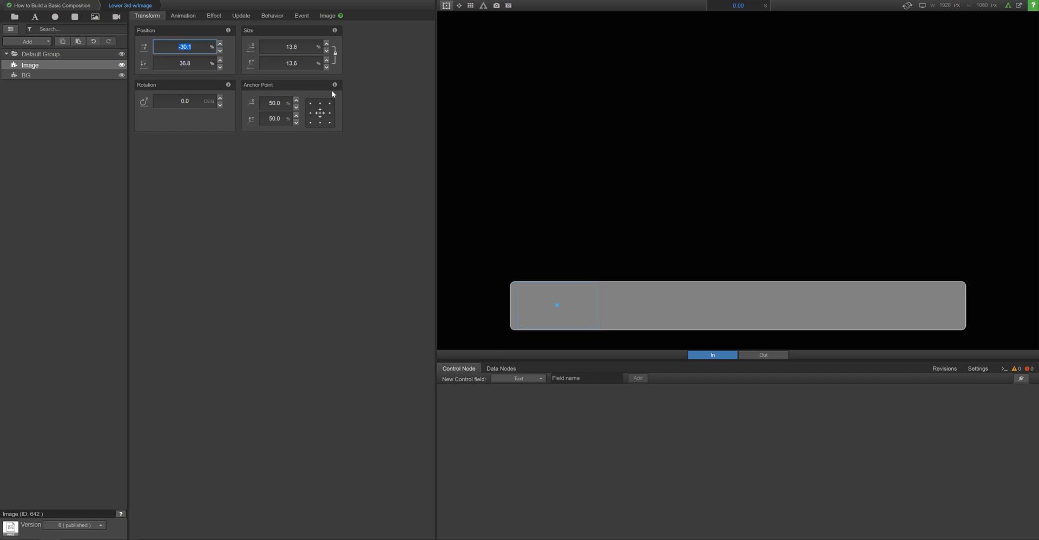
click(327, 15)
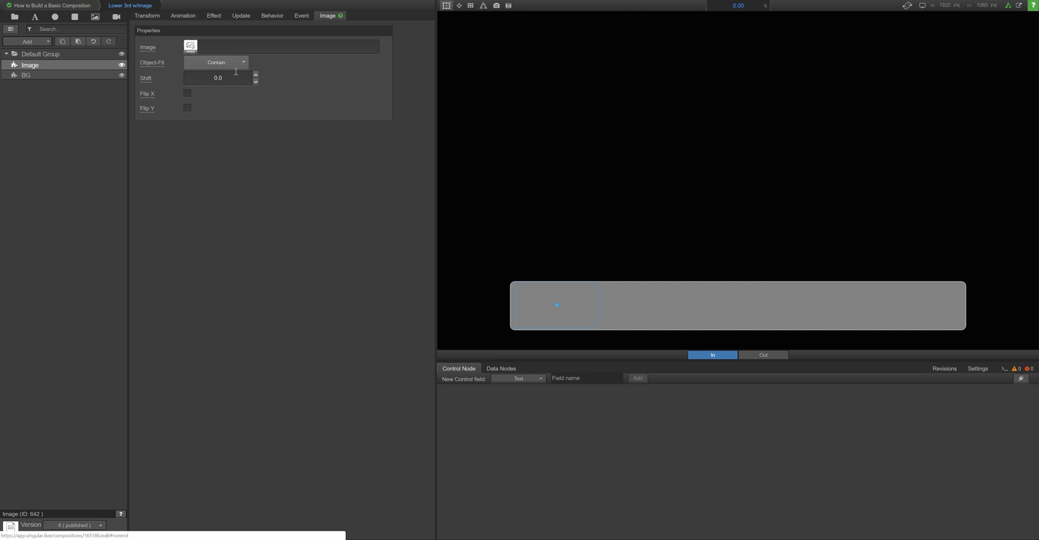
click(191, 45)
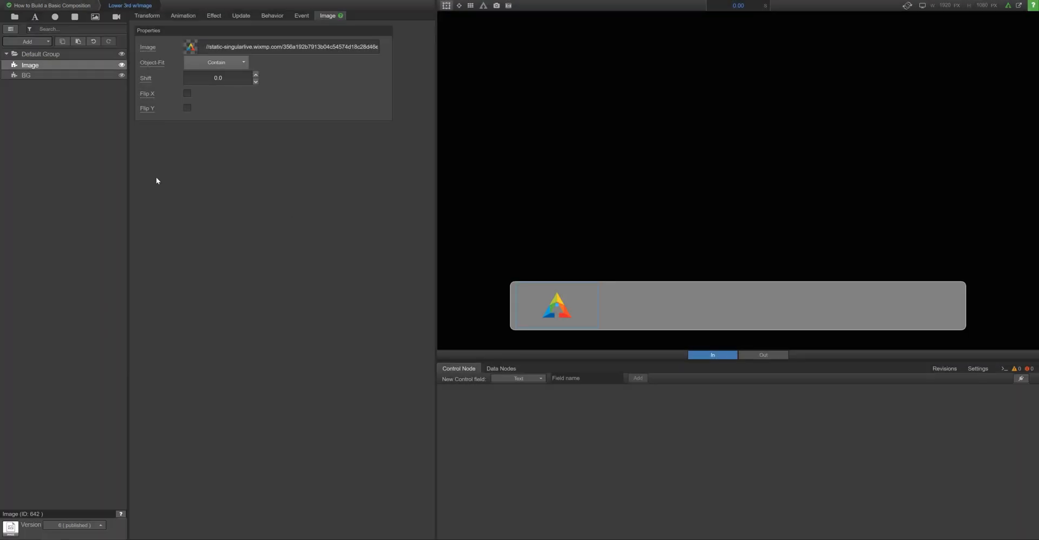
click(40, 54)
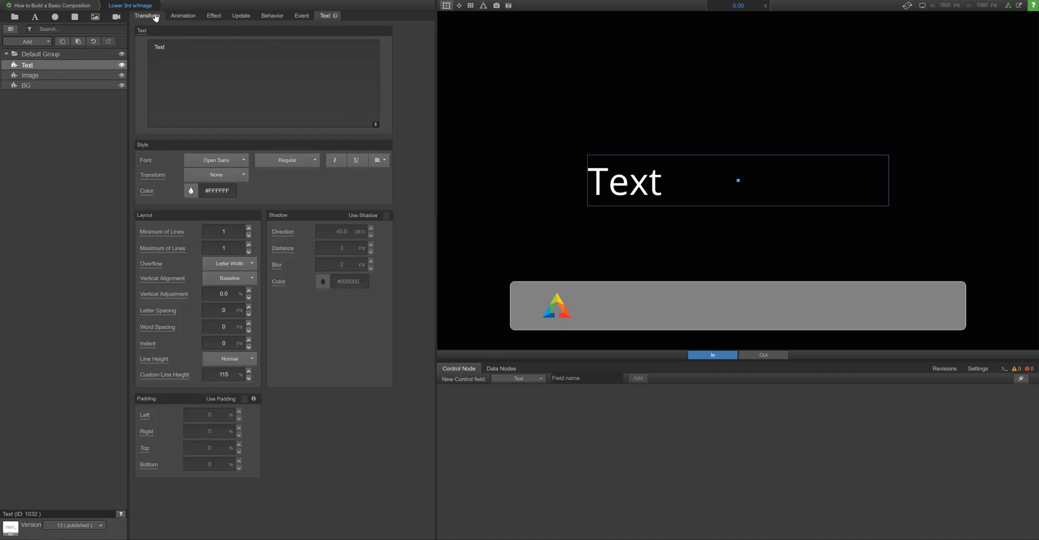
Step: Place the text at 0.8/36.6, size 50×15, black with a #701D1D shadow
click(147, 15)
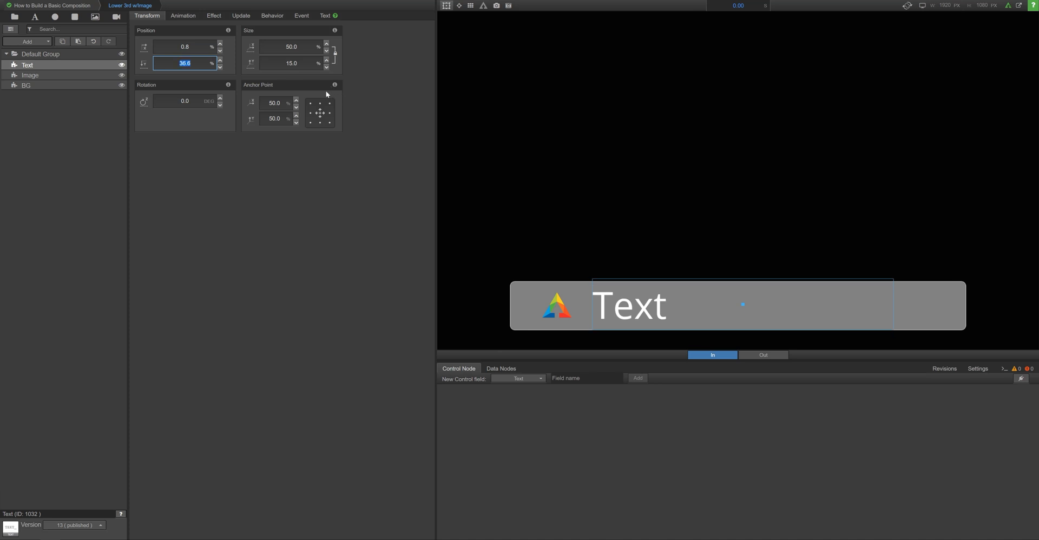
click(325, 15)
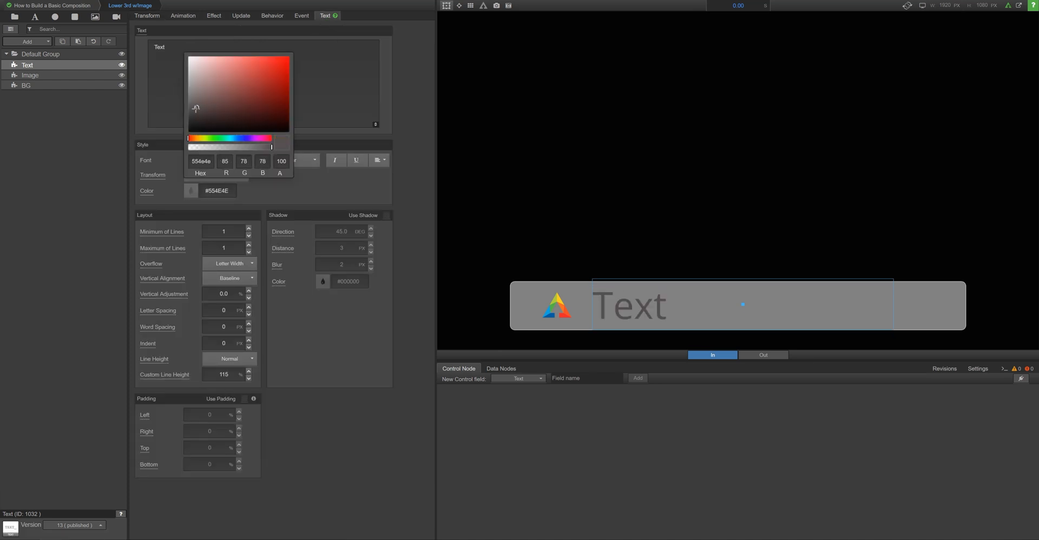
click(271, 191)
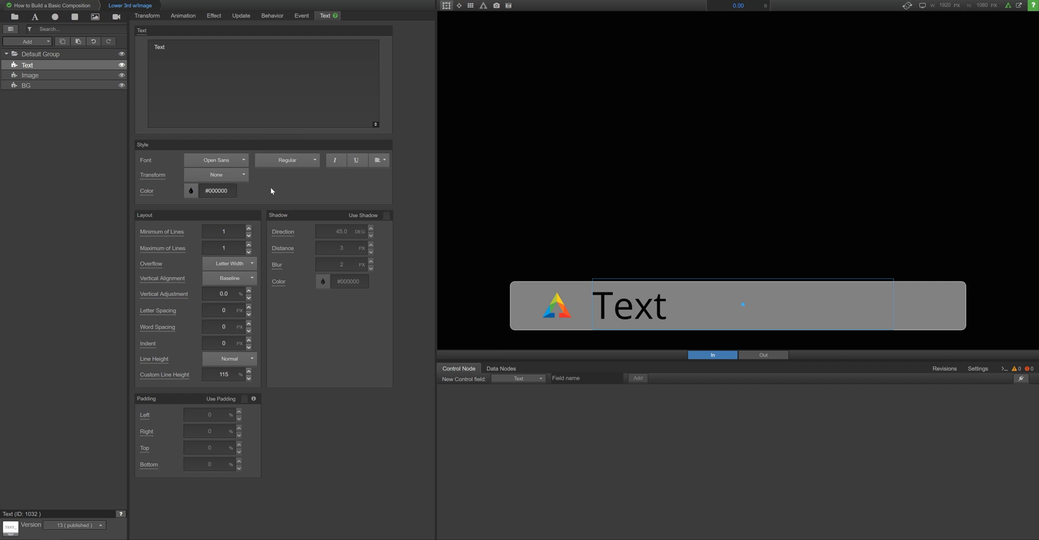
mouse_move(298, 334)
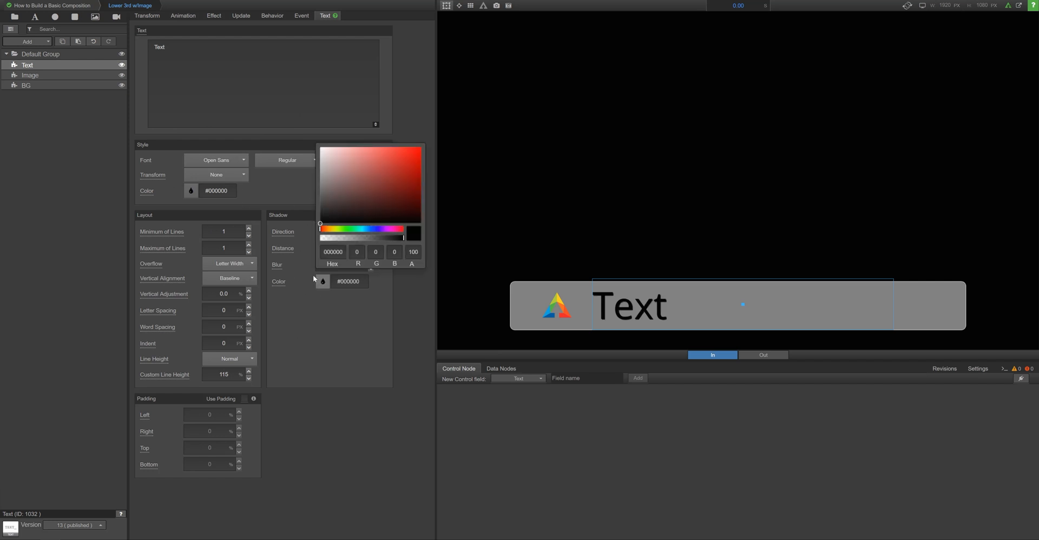
click(395, 191)
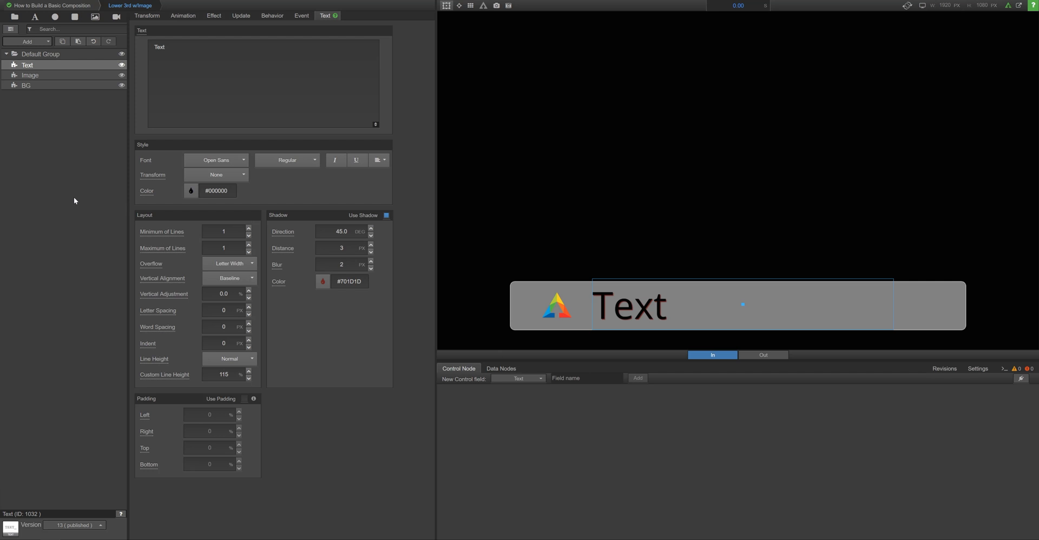
click(446, 6)
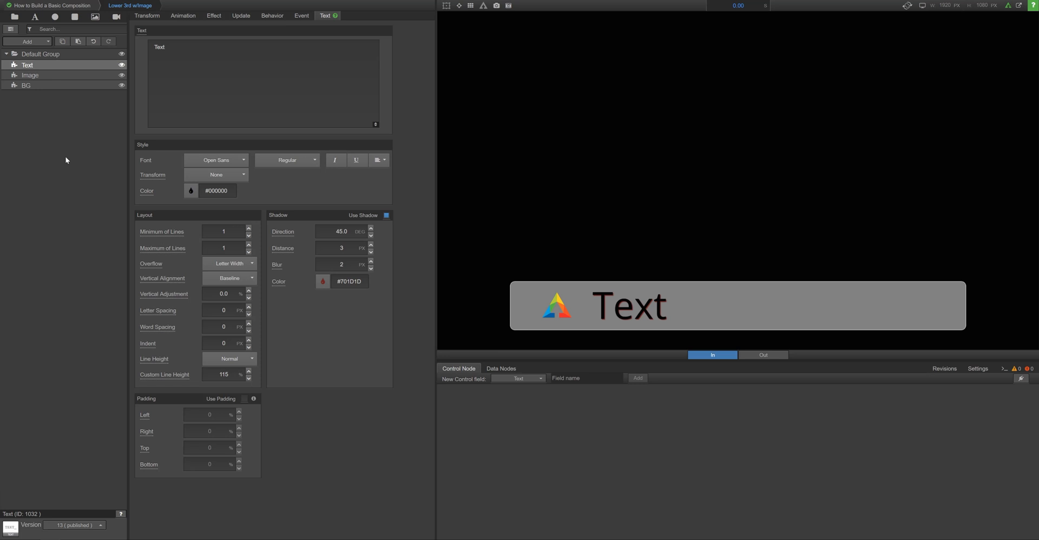
mouse_move(74, 144)
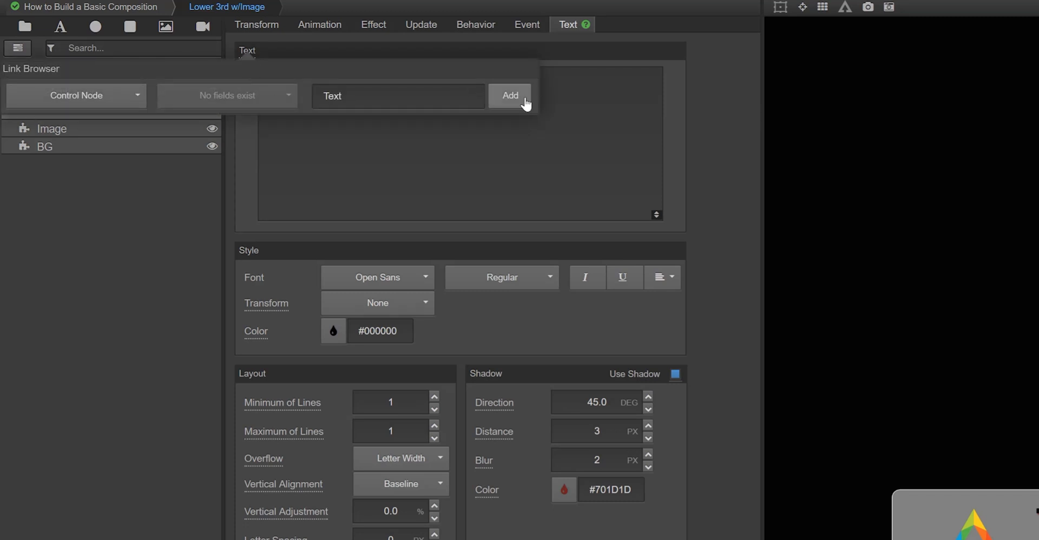
Step: Link the text to a Text control field reading 'Enter Text Here'
click(510, 95)
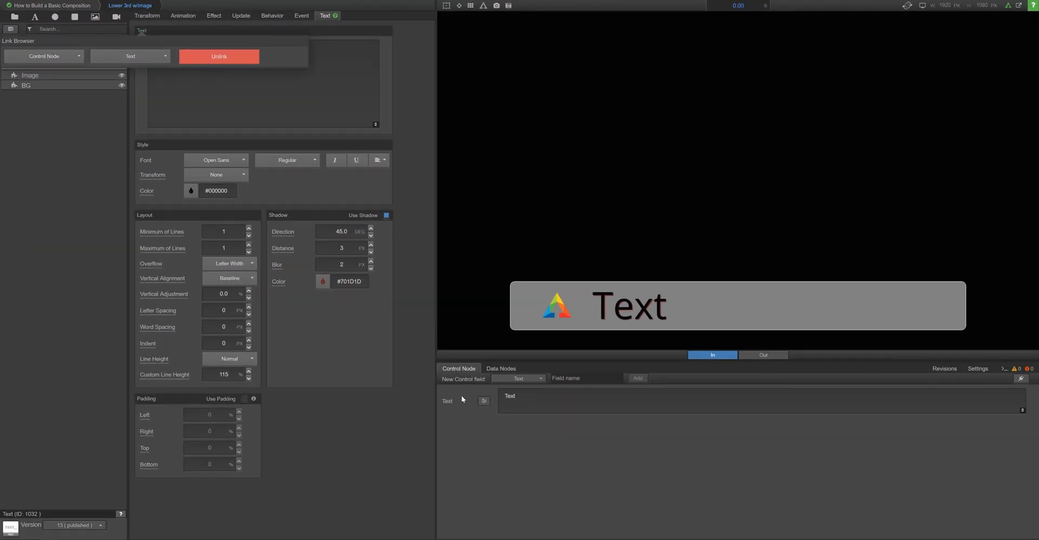
click(218, 56)
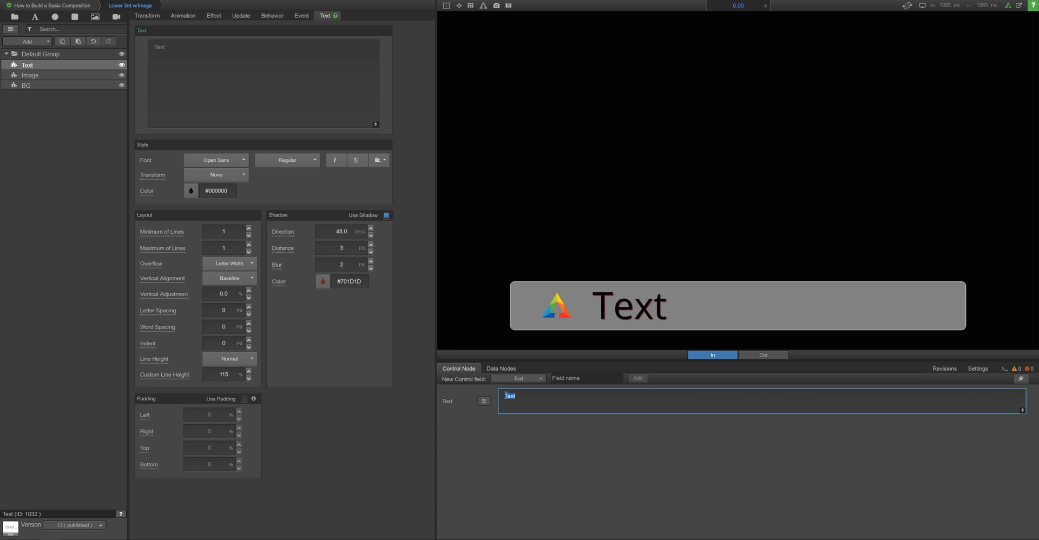
text(Enter Text)
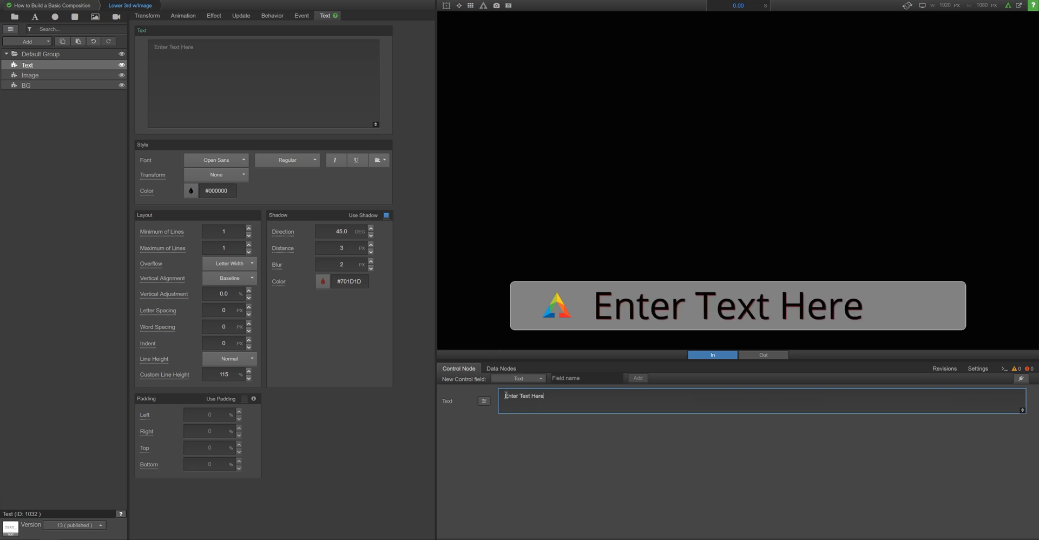
Step: Expose the logo image as an Image control field
click(29, 75)
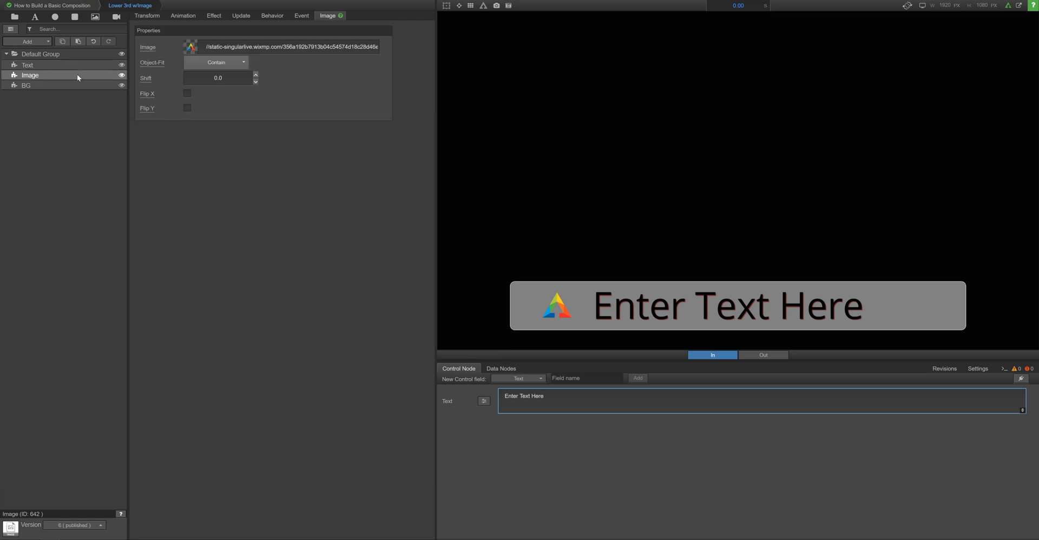
click(190, 47)
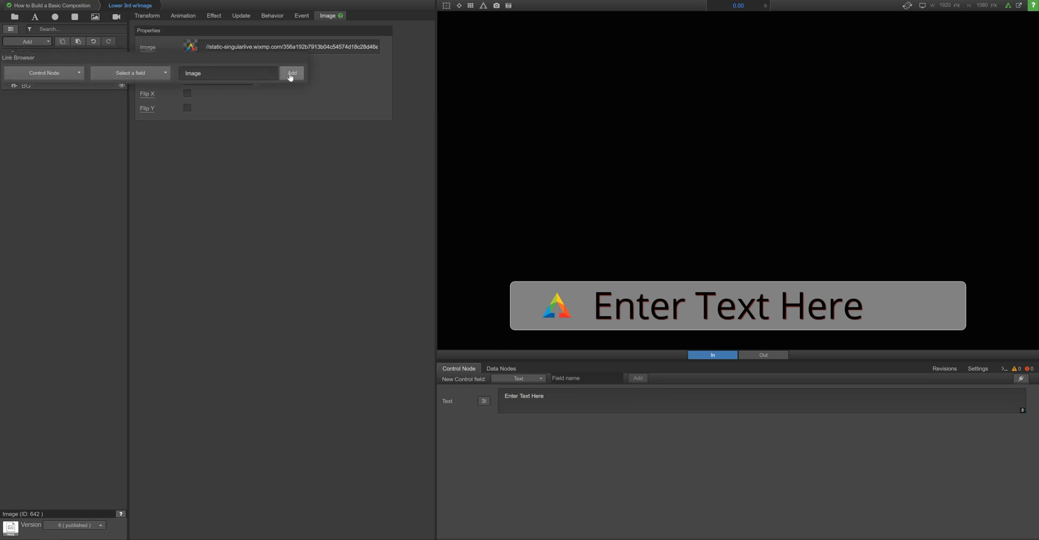
click(291, 73)
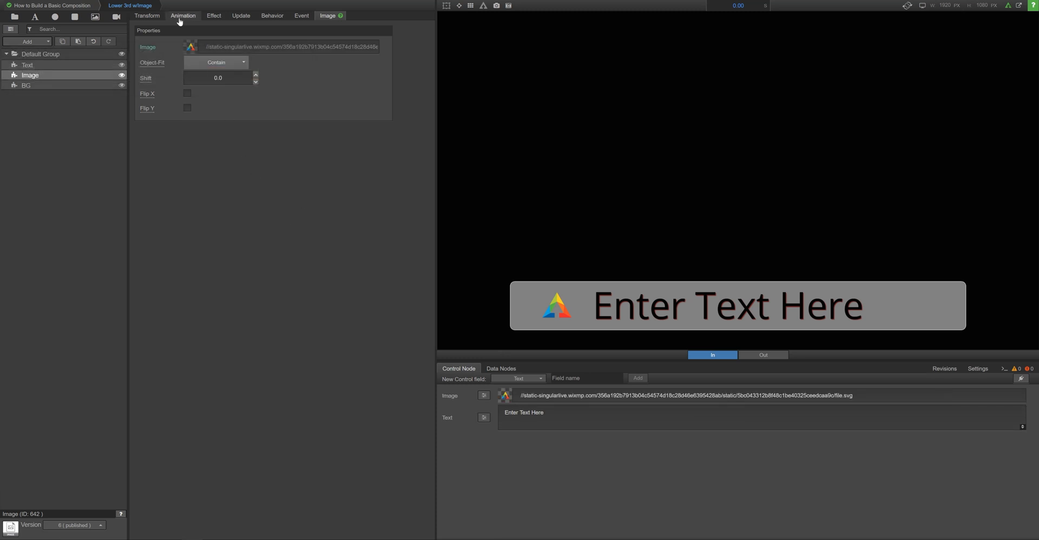
Step: Add a 1.00 s power3 translate-from-left animation to the Default Group
click(183, 15)
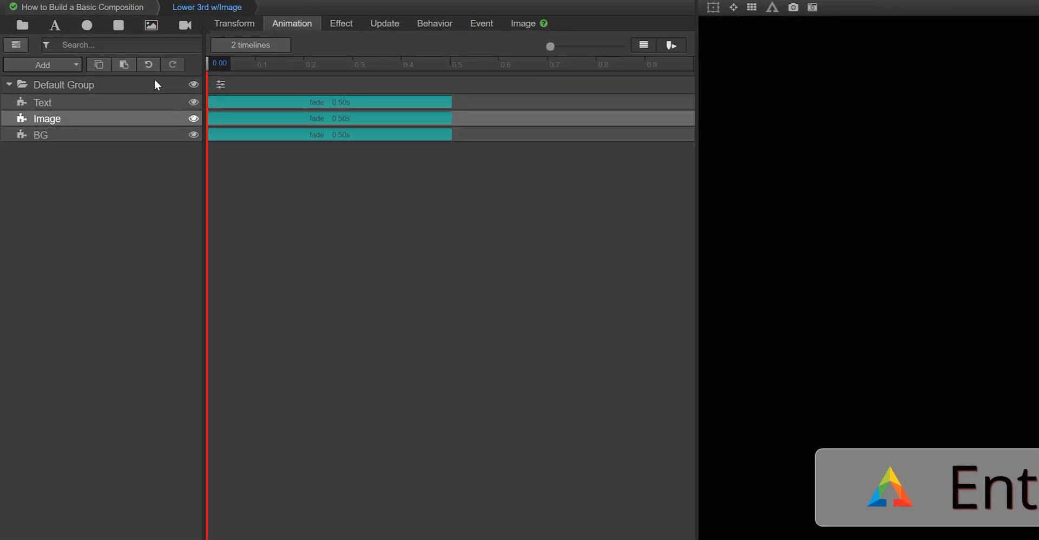
click(64, 84)
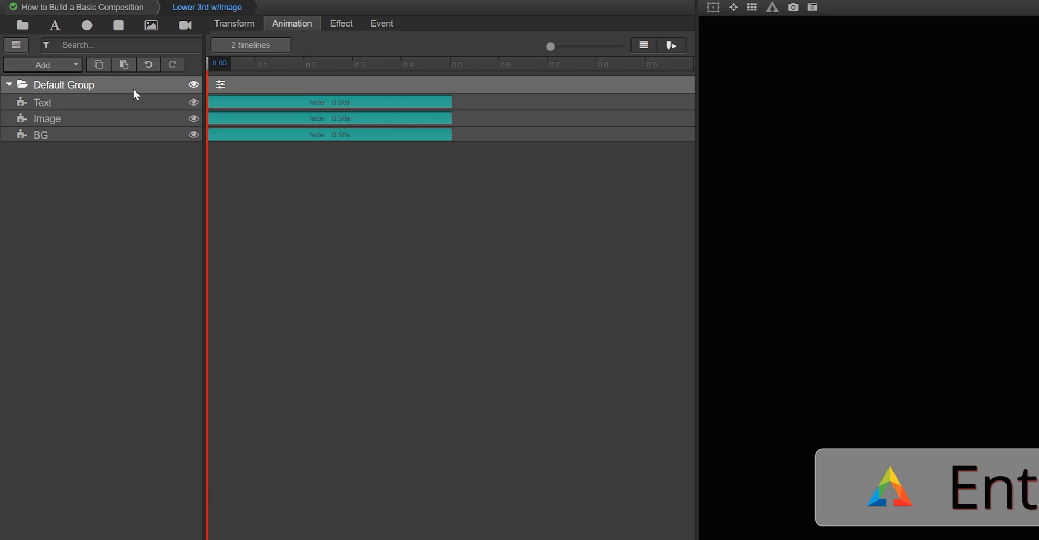
click(40, 135)
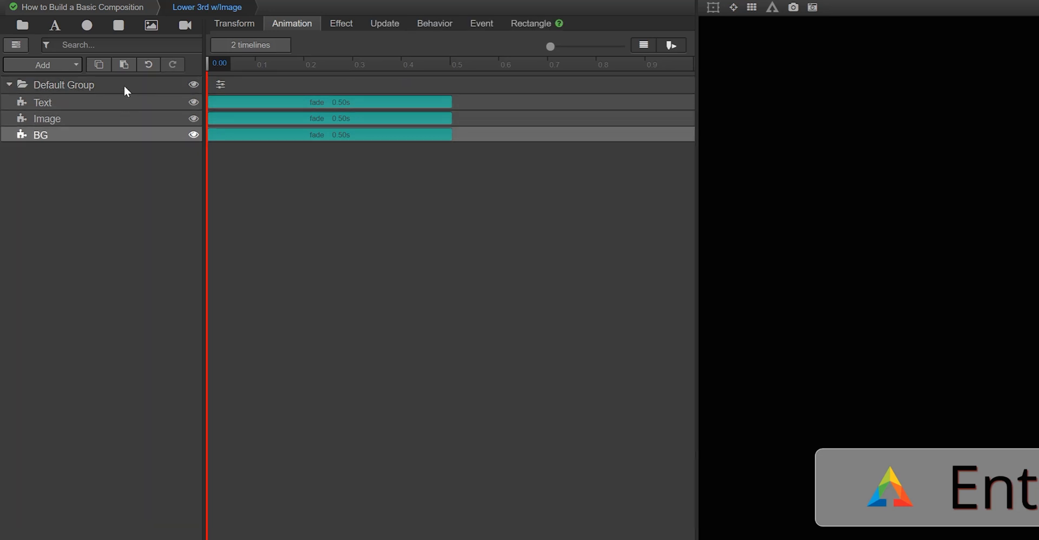
click(64, 85)
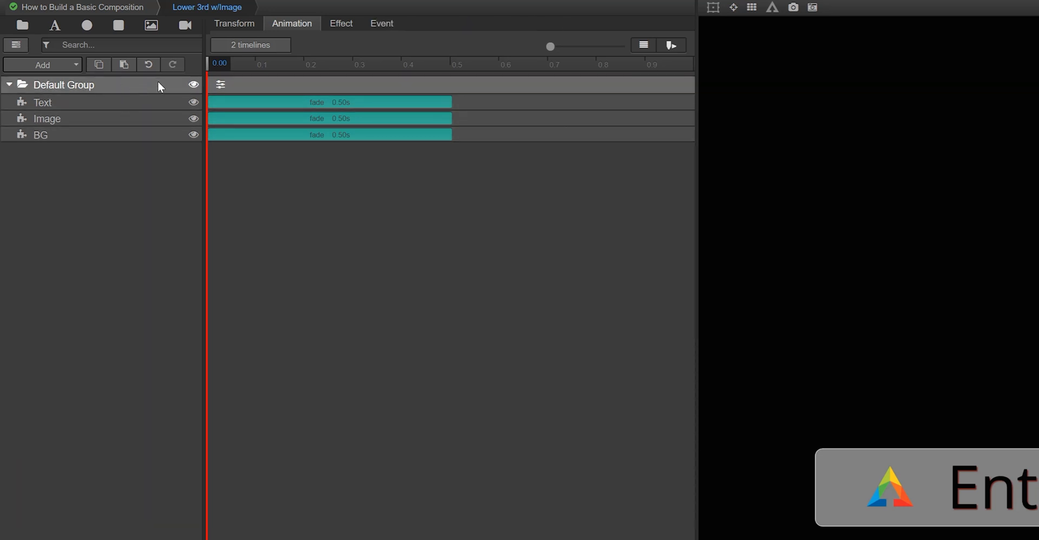
click(221, 85)
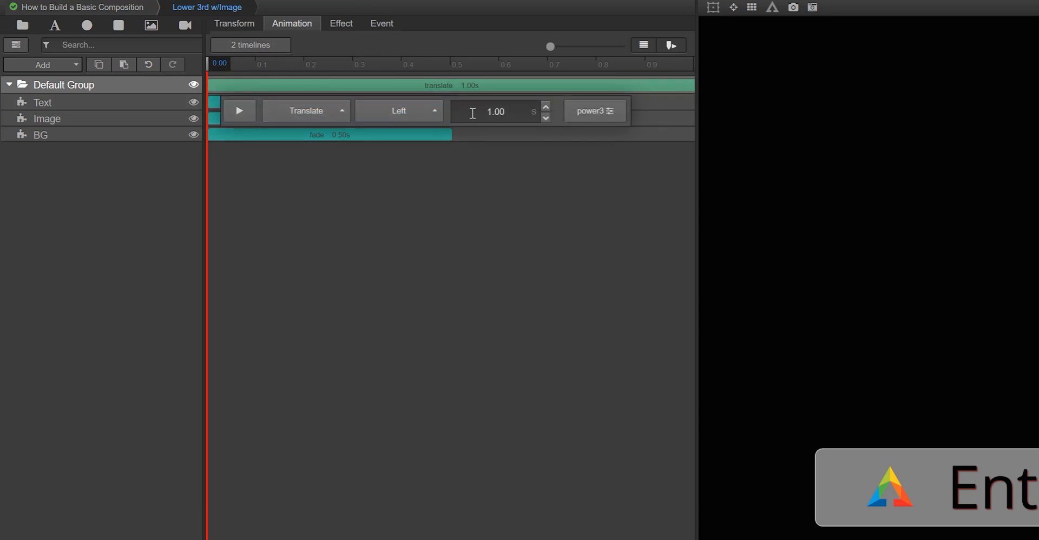
click(594, 110)
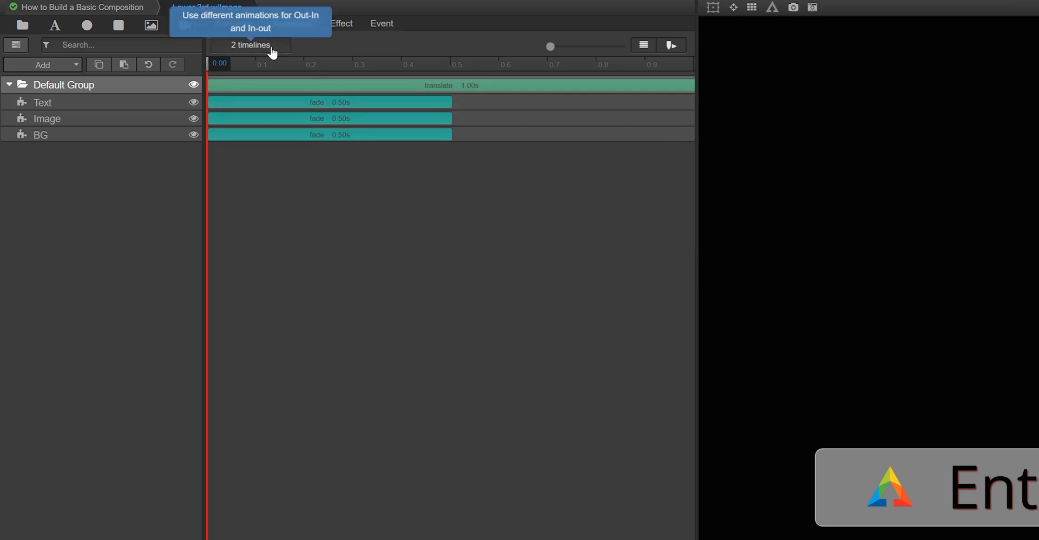
click(250, 44)
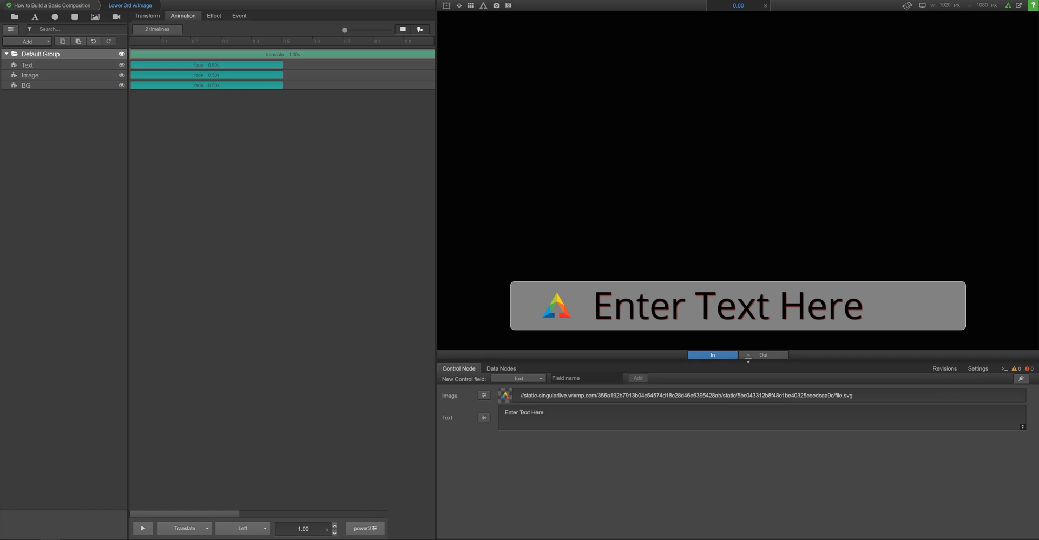
click(762, 355)
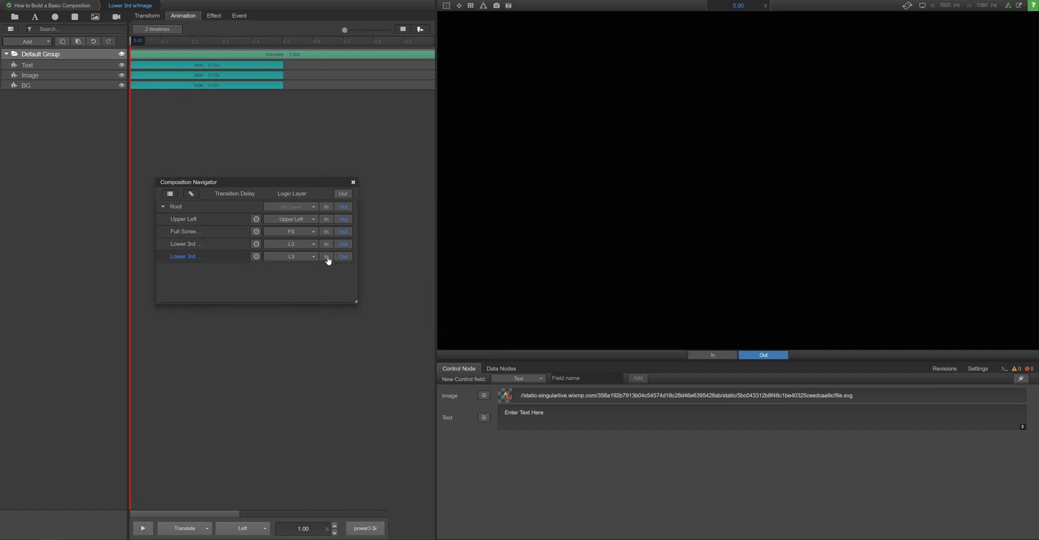
click(325, 256)
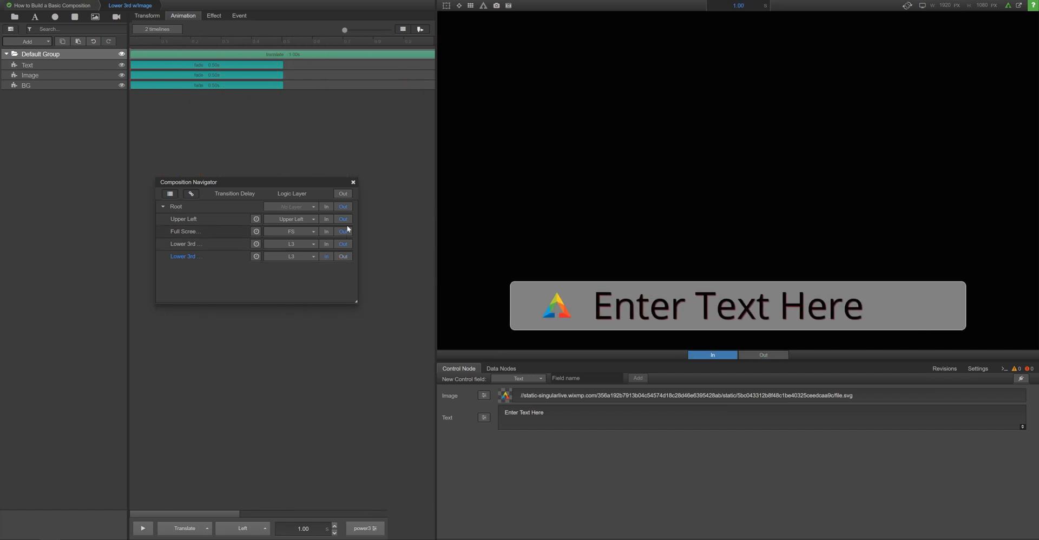
click(353, 182)
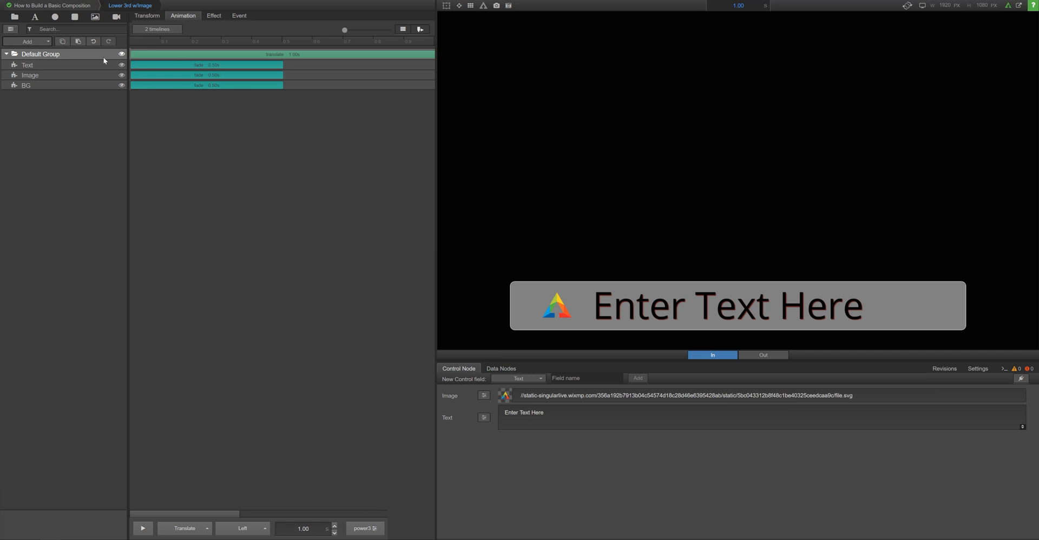
Step: Review the Text layer's Behavior animations, then go back to the main composition
click(27, 65)
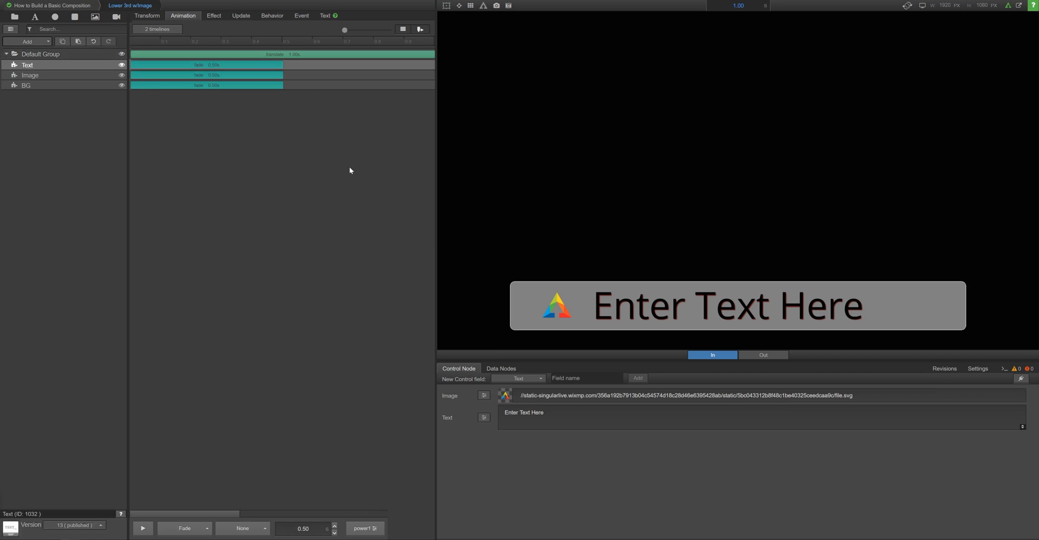
click(271, 15)
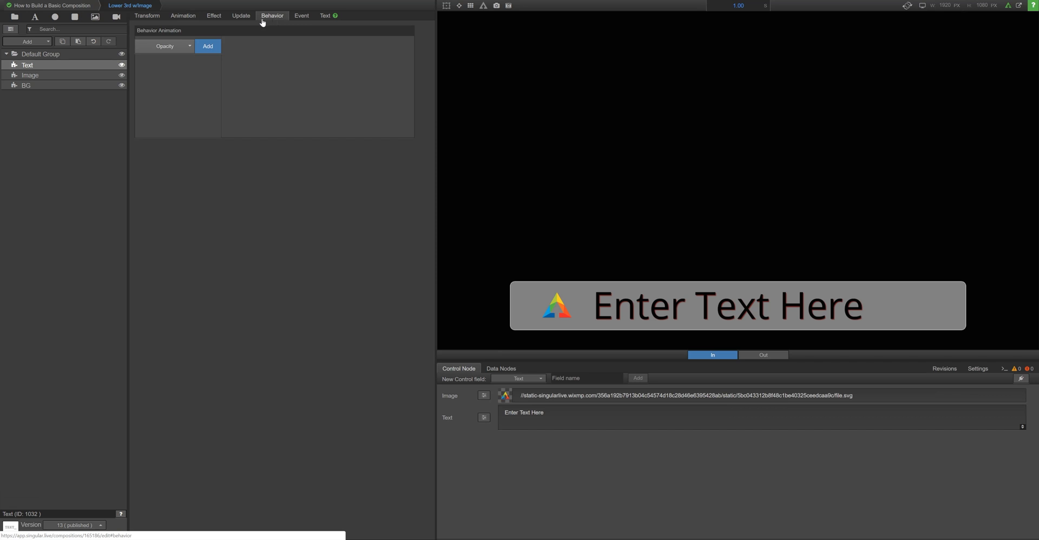
click(300, 15)
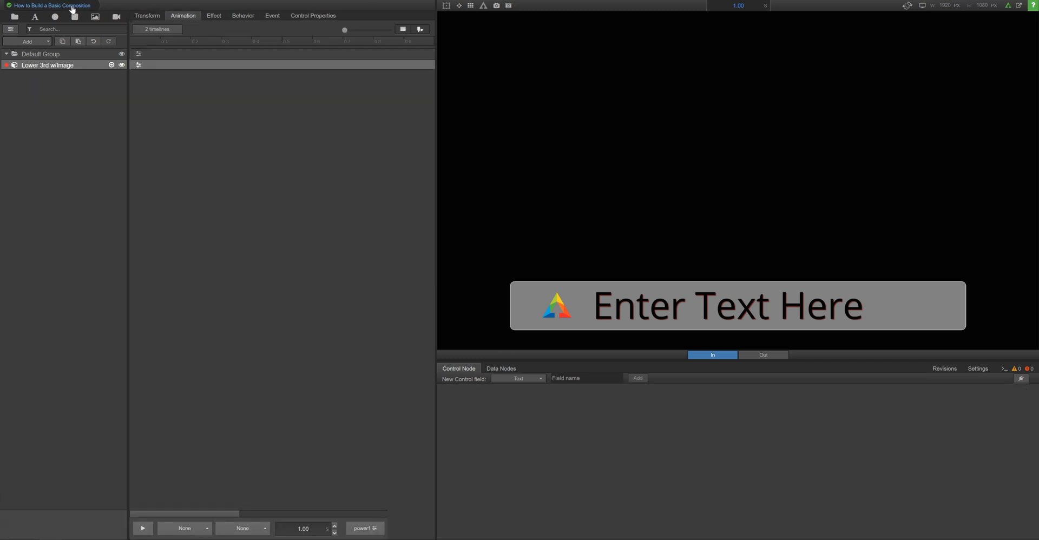
mouse_move(40, 77)
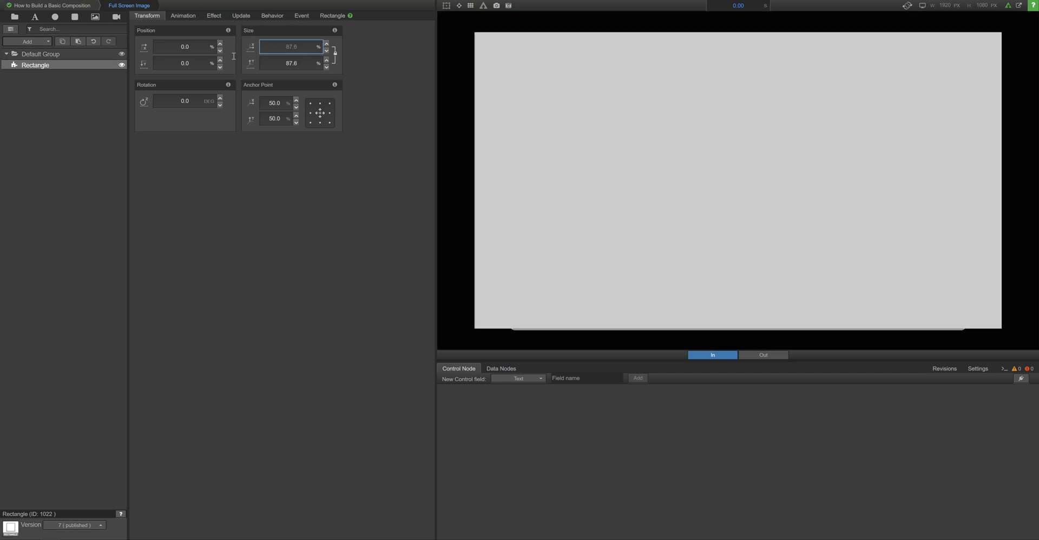
Step: Size the Full Screen Image rectangle to 100% and preview Lower 3rd Text animating out
click(332, 15)
text(Titl)
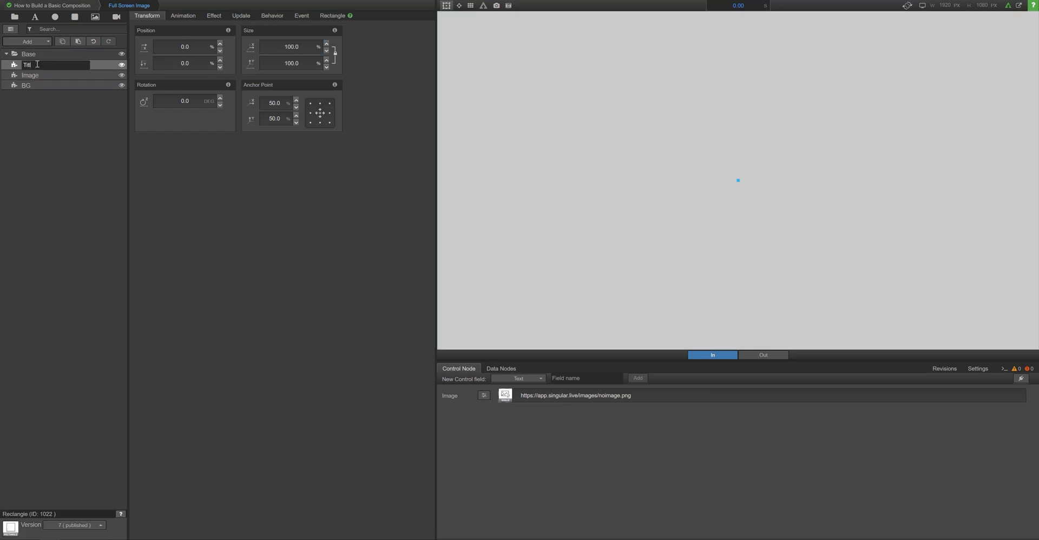
click(290, 63)
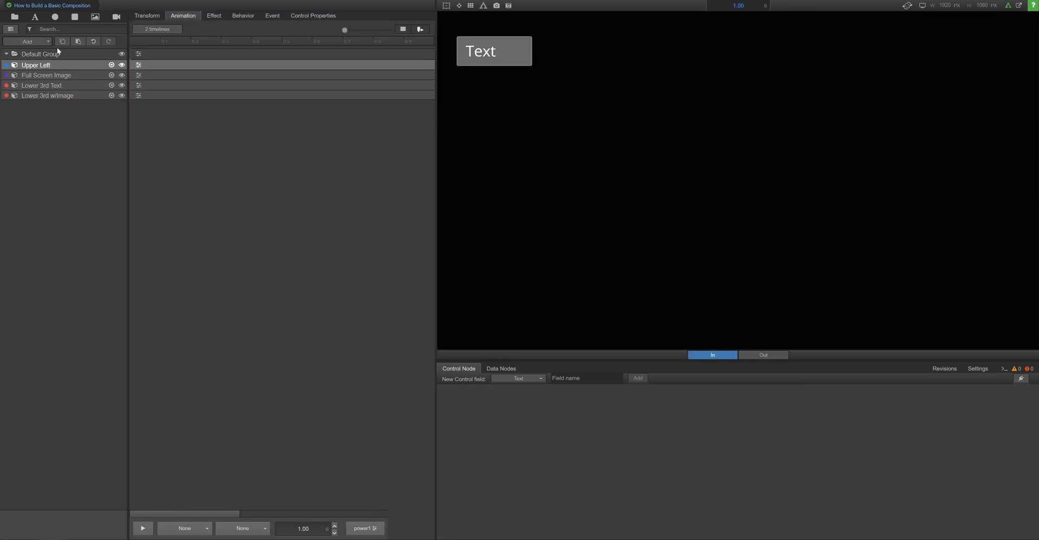
click(129, 5)
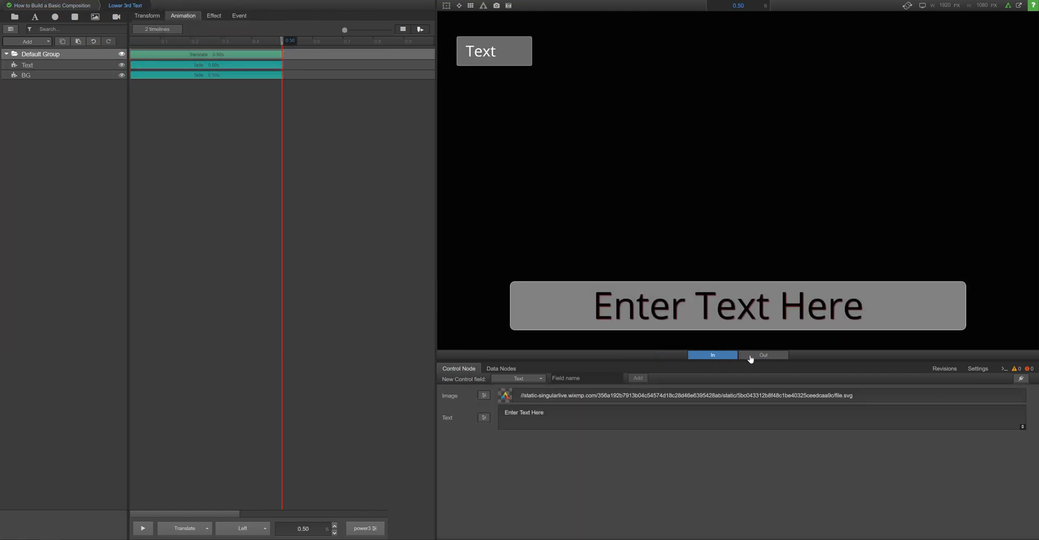
click(763, 354)
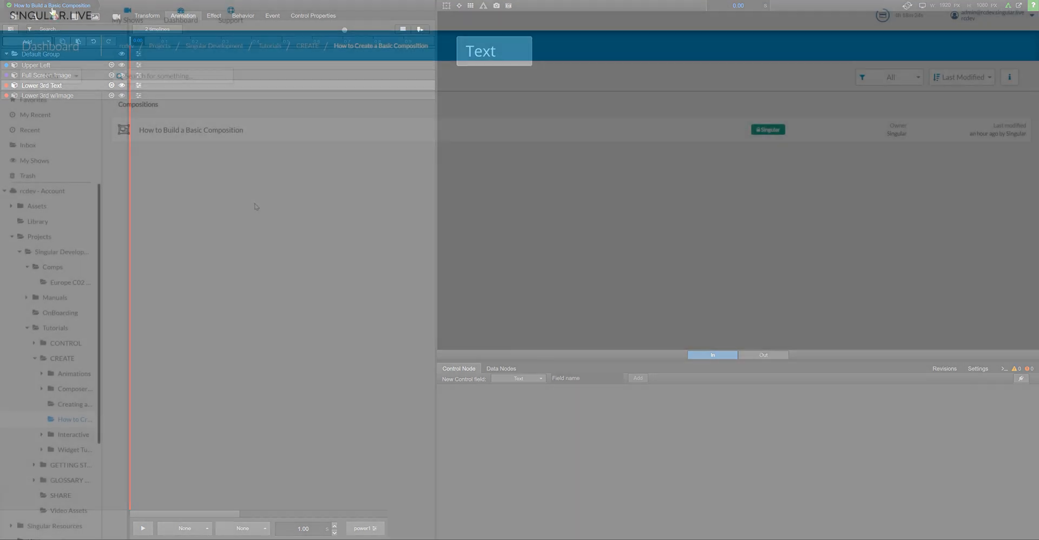
Step: Open the composition with a new control app, accepting the name New App
right_click(190, 130)
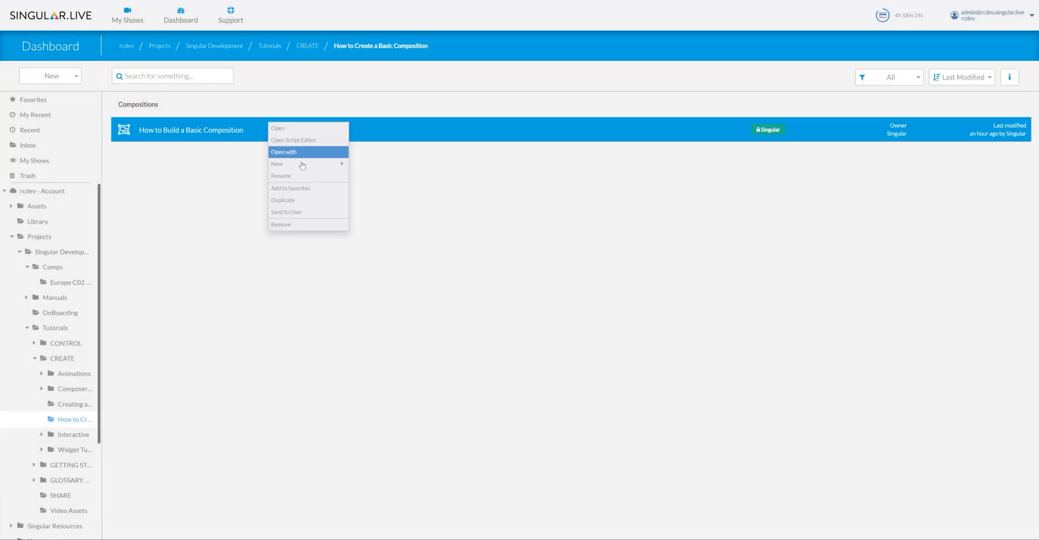
click(283, 152)
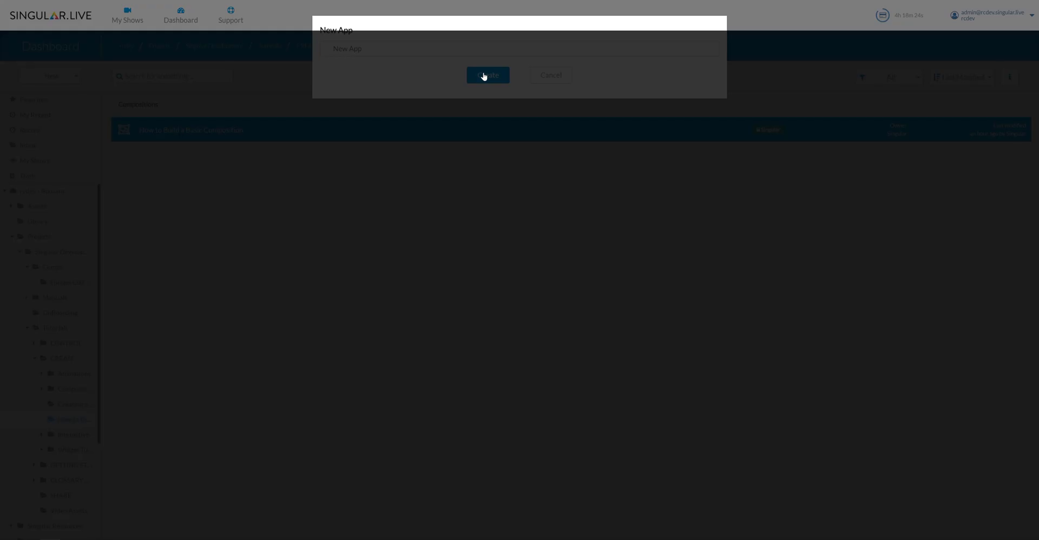
click(488, 75)
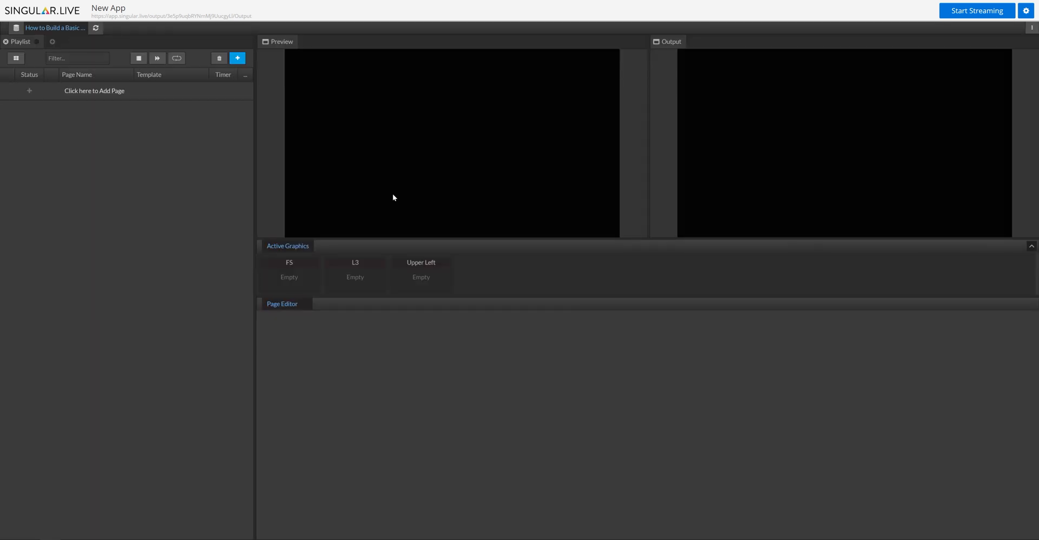
Step: Add Lower 3rd w/Image, Full Screen Image and Upper Left pages to the New App playlist
click(236, 59)
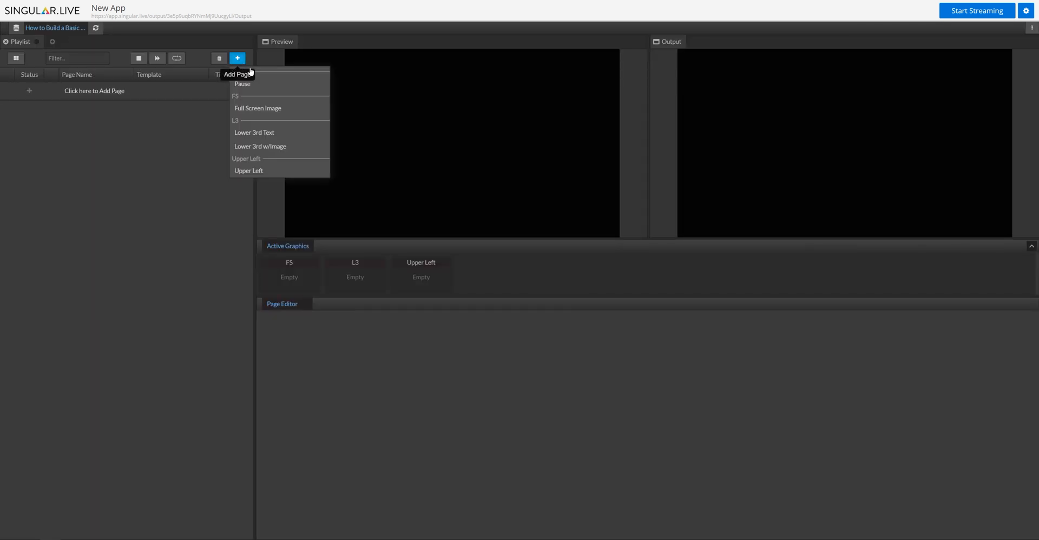
mouse_move(270, 150)
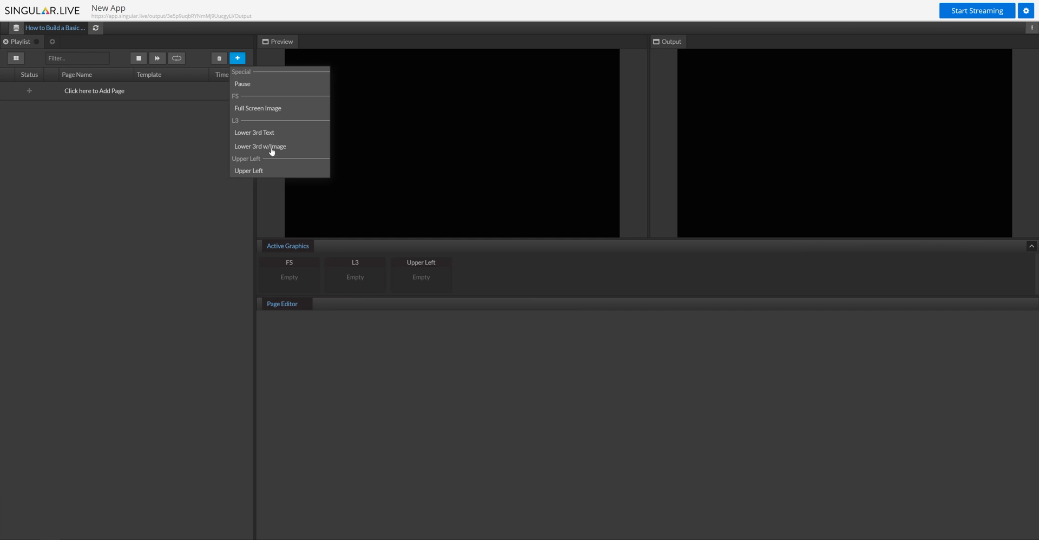
click(254, 133)
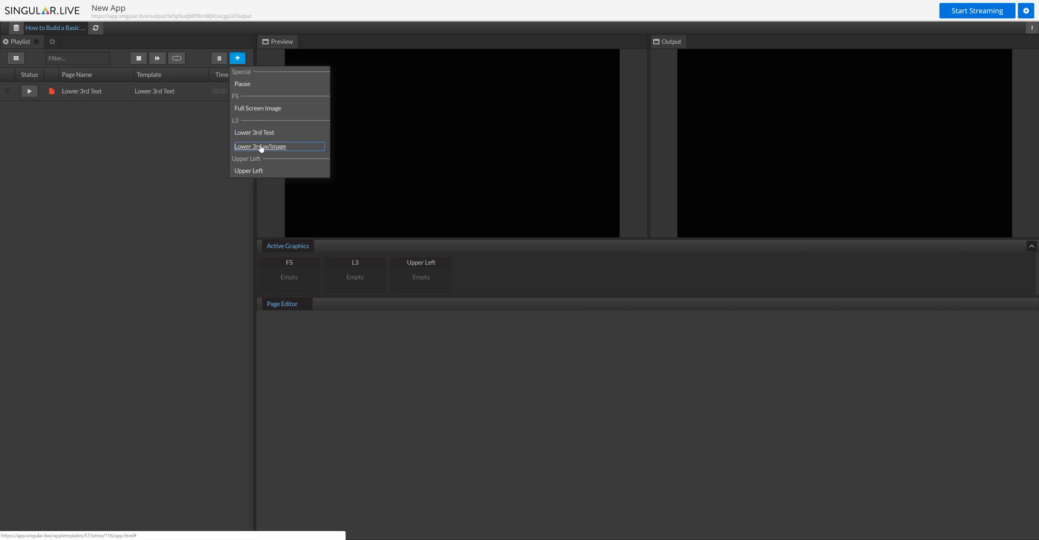
click(260, 147)
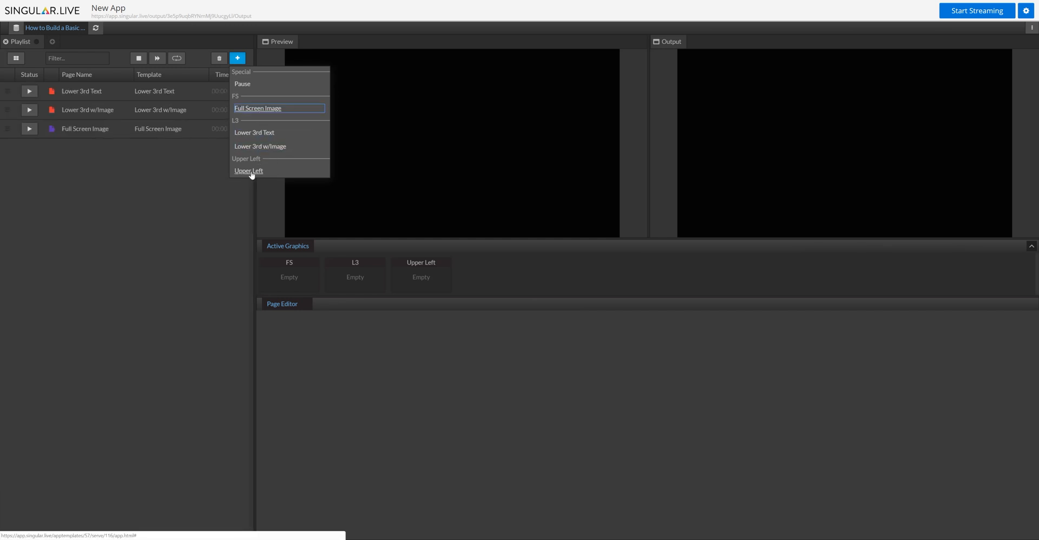
click(249, 171)
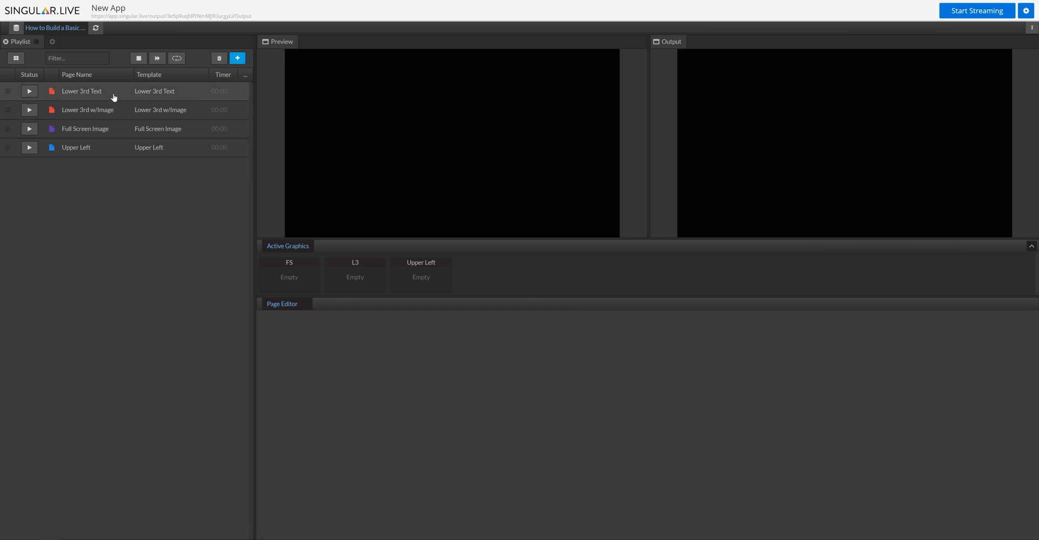
Step: Change the Lower 3rd Text page's text to 'Change text' and play it to output
click(82, 91)
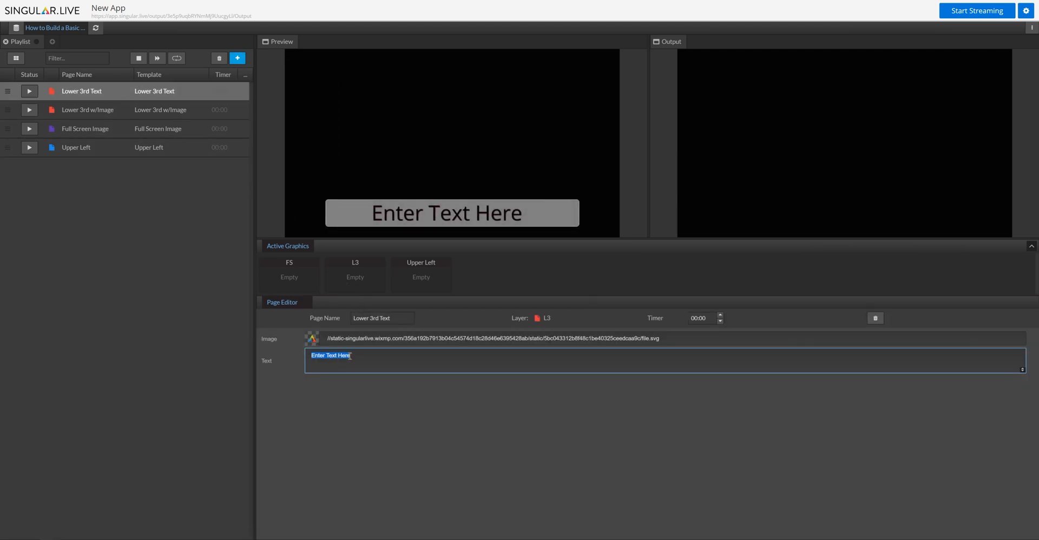
text(Change text)
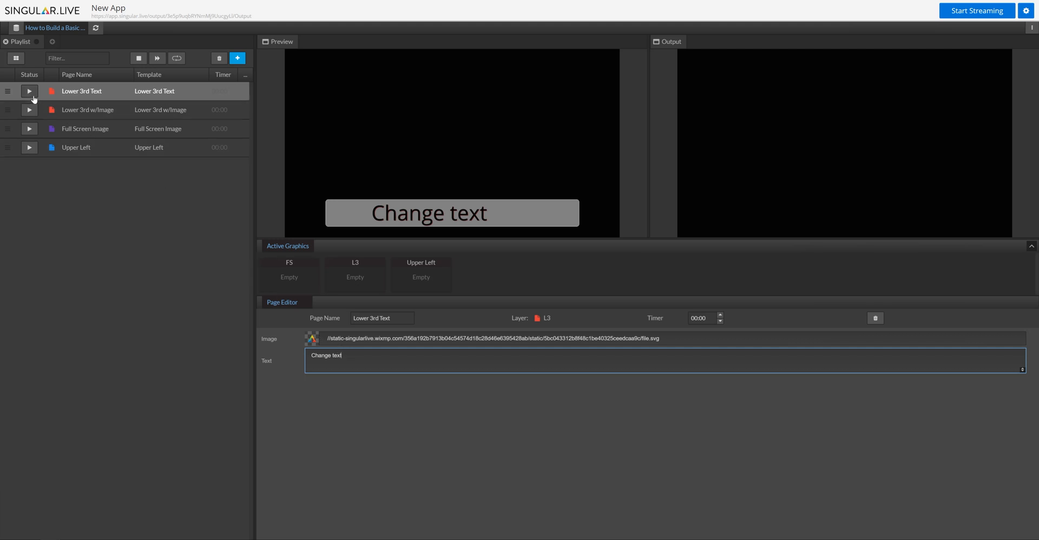
click(29, 91)
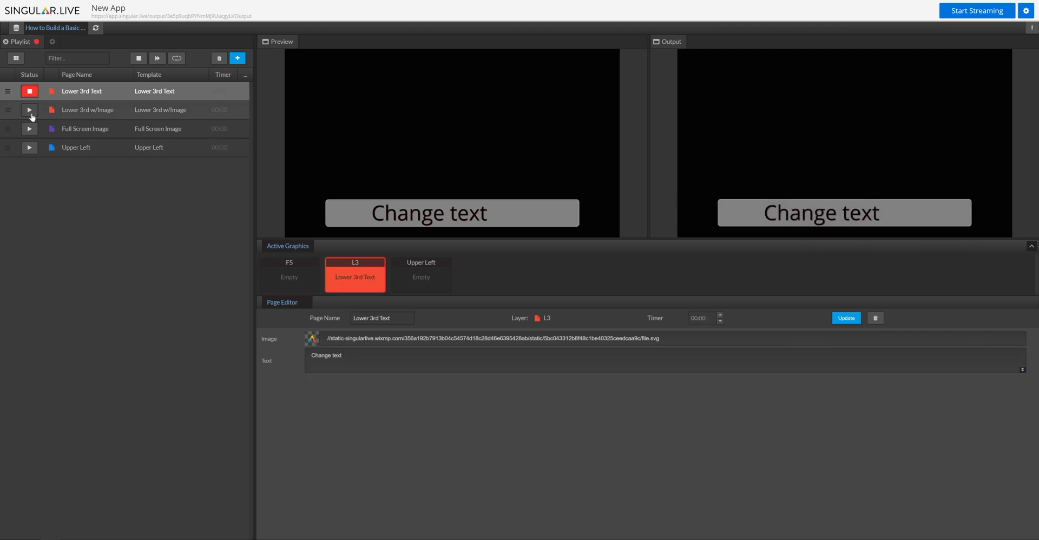
Step: Play the Lower 3rd w/Image and Upper Left pages to output
click(29, 109)
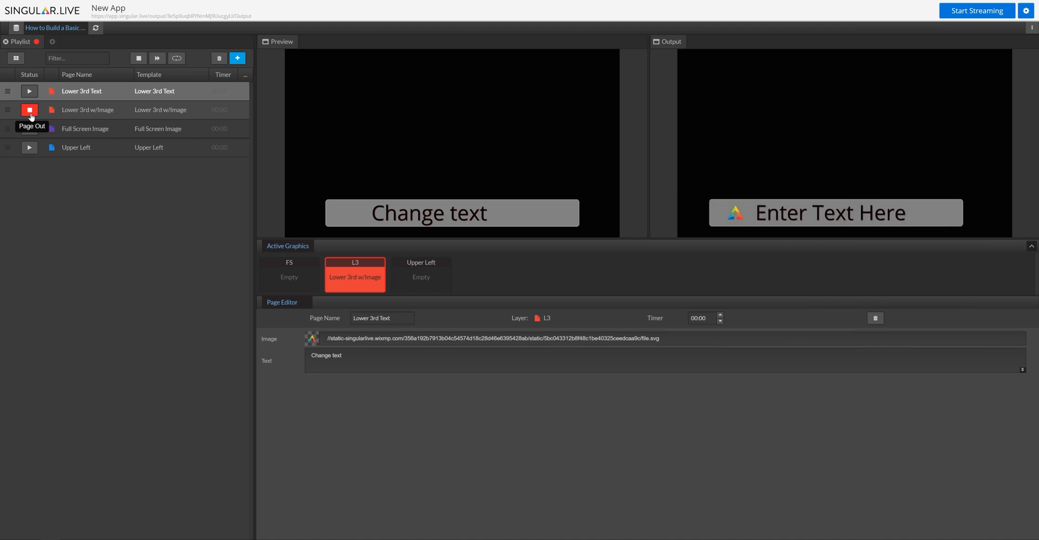
click(29, 147)
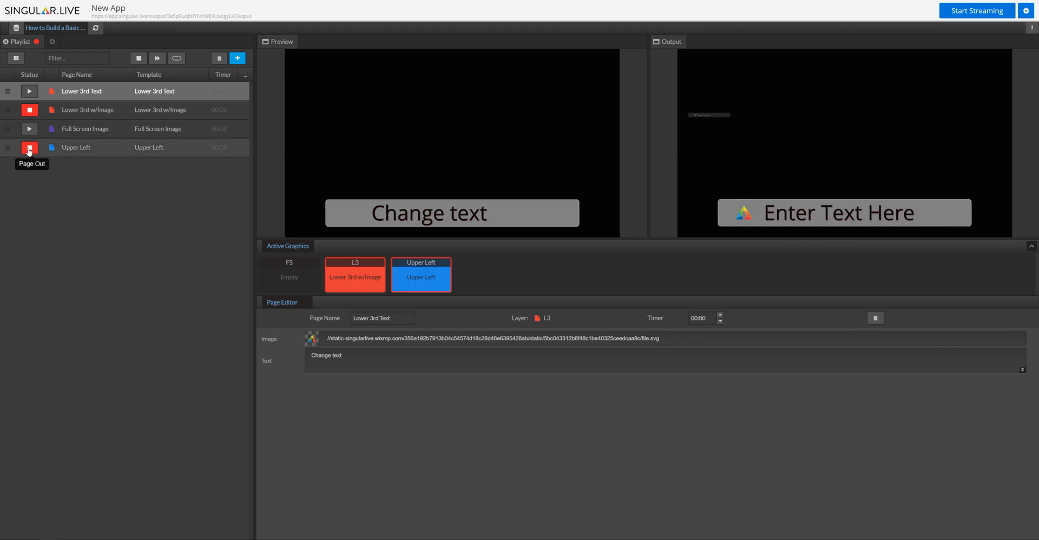
click(29, 147)
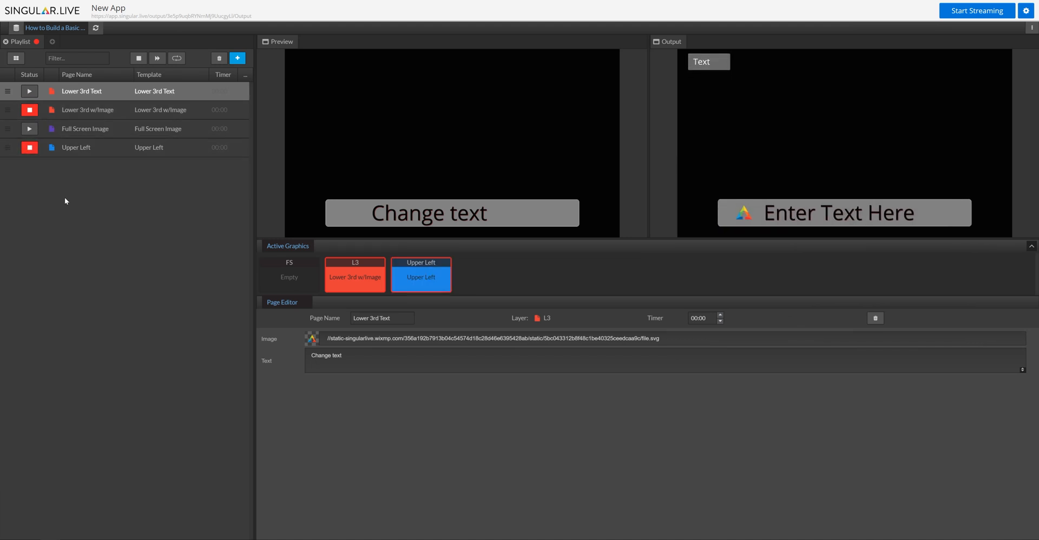